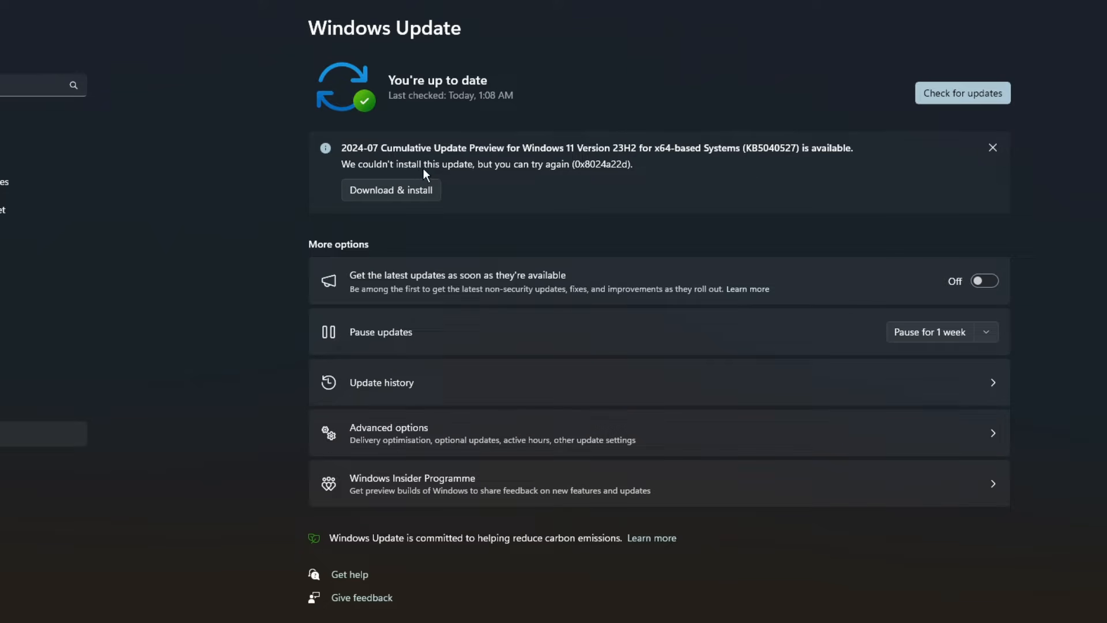
mouse_move(408, 185)
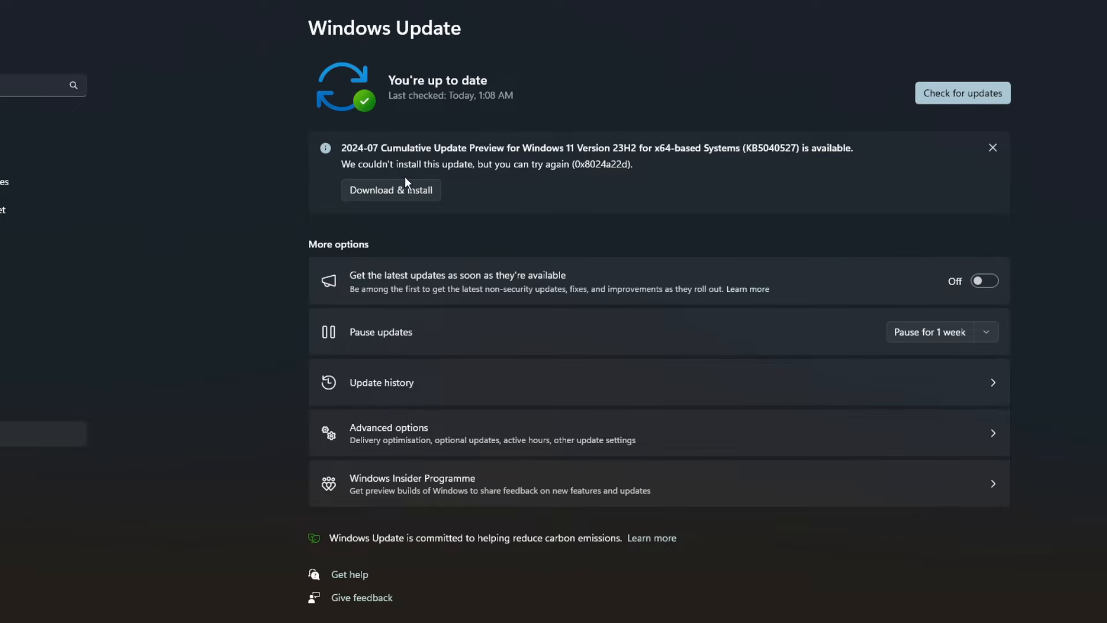
Step: Retry the failed update, then run the Windows Update troubleshooter from System > Troubleshoot > Other trouble-shooters
click(391, 190)
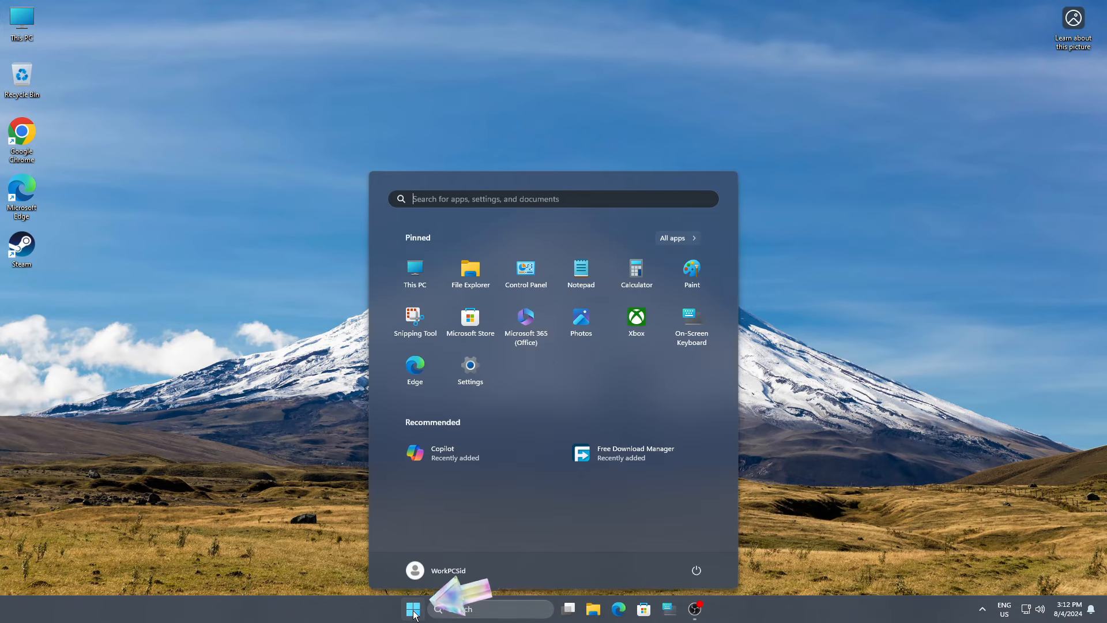
click(471, 365)
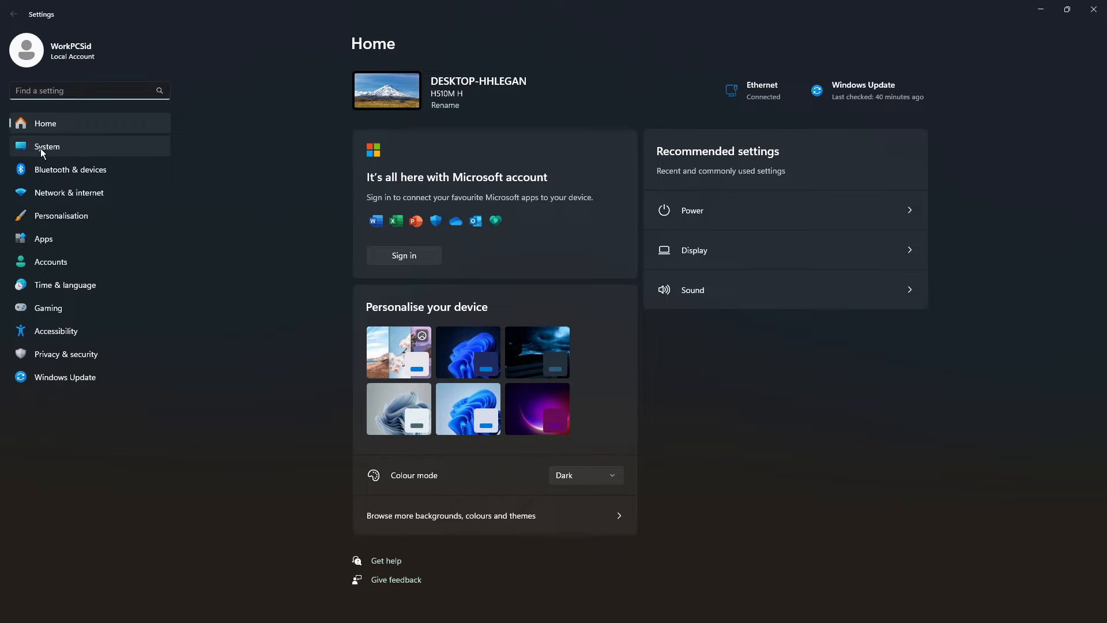
click(47, 147)
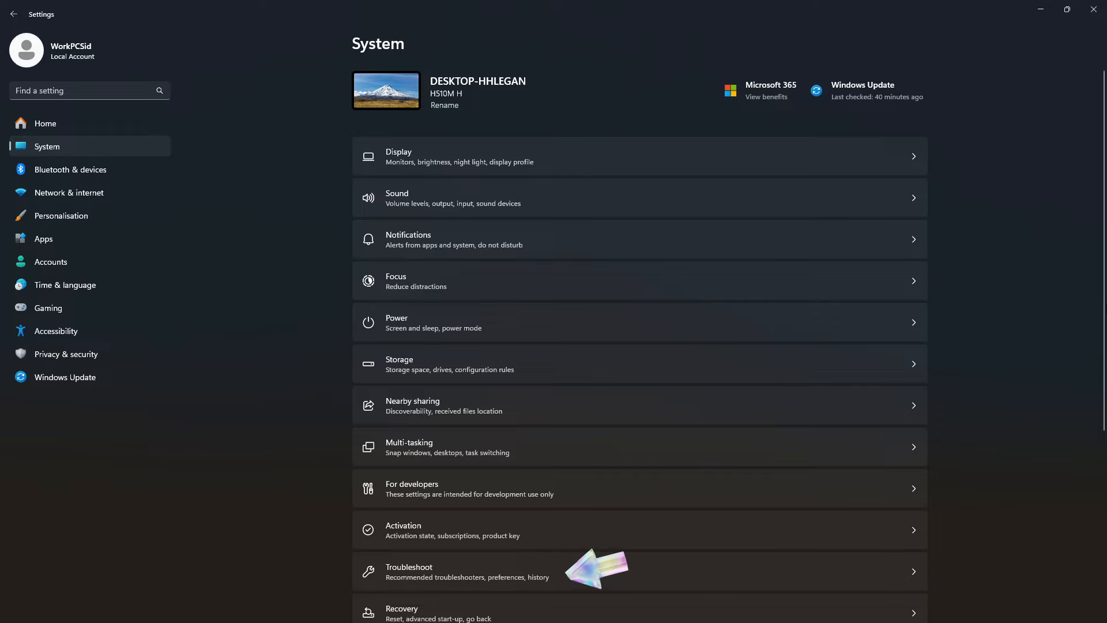
click(453, 573)
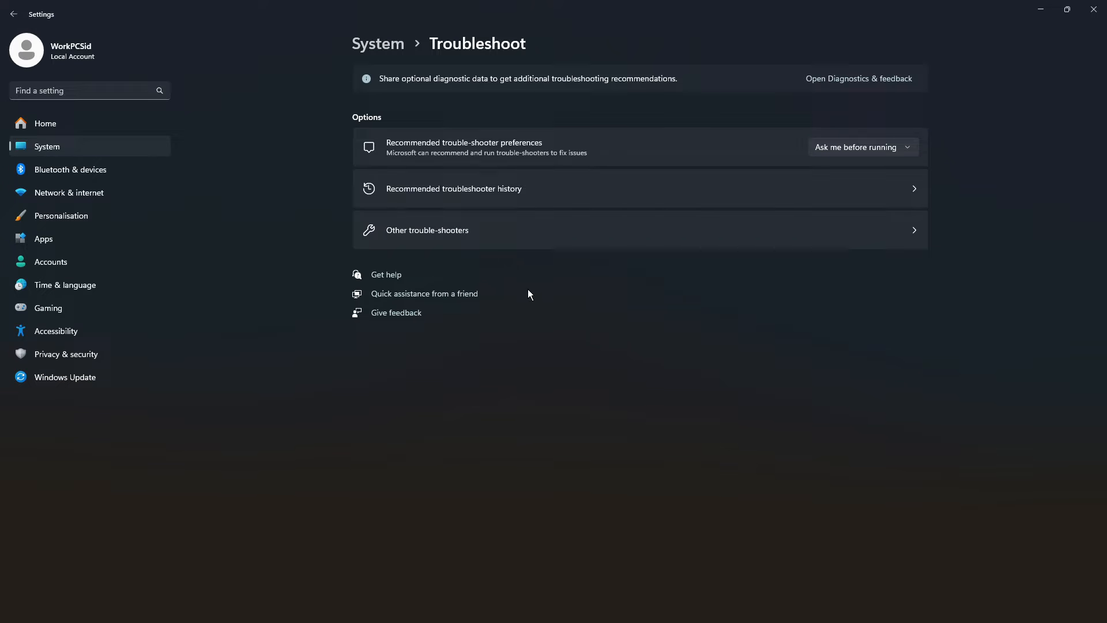
click(426, 229)
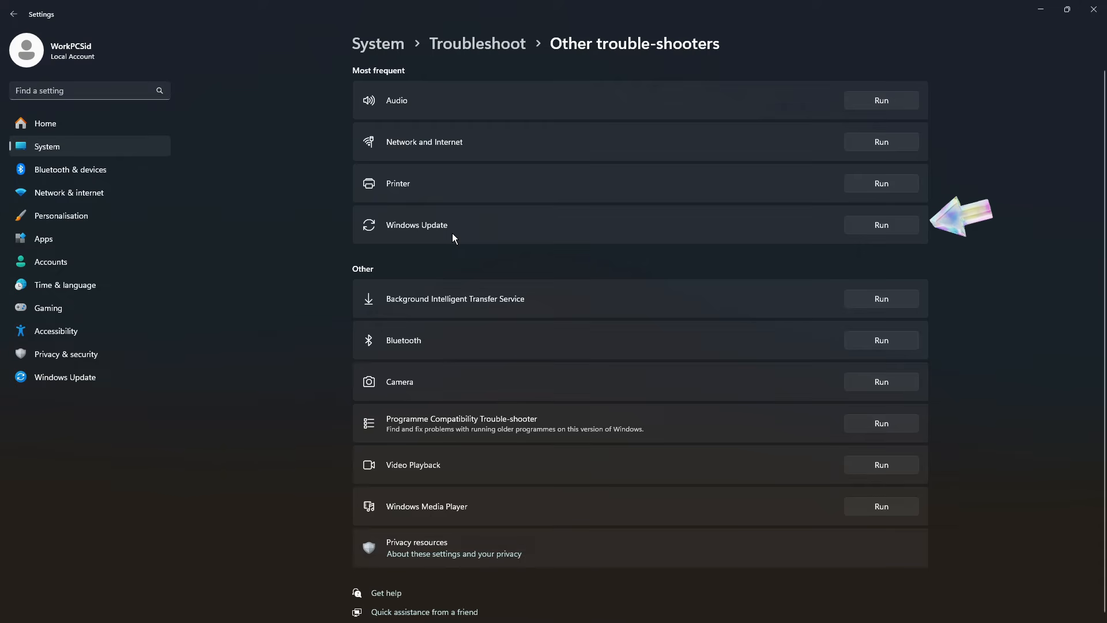
mouse_move(909, 238)
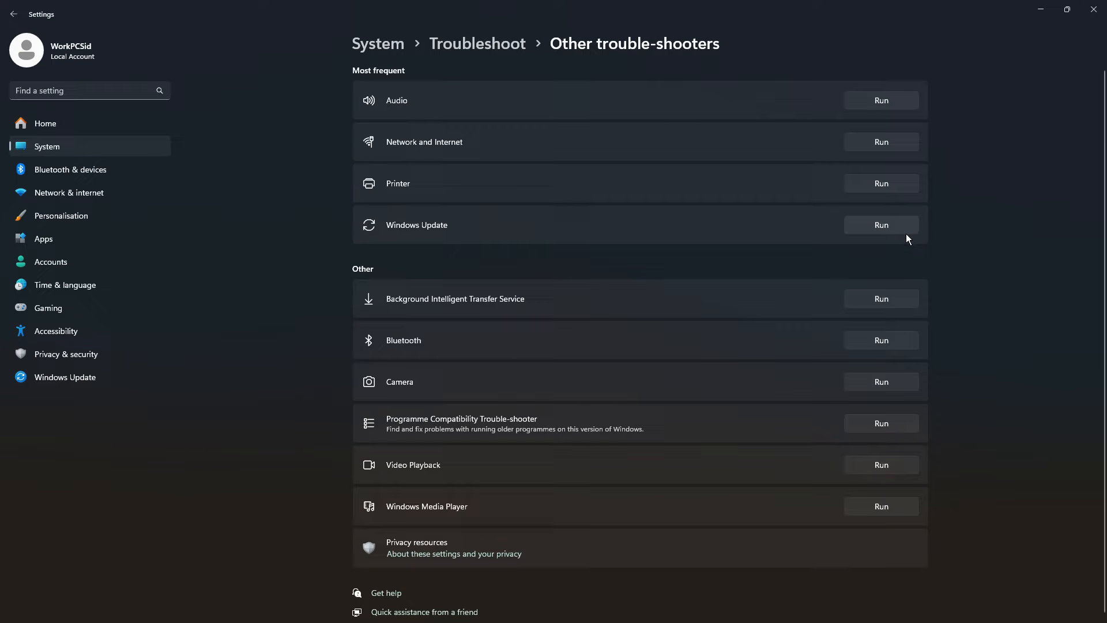
click(881, 225)
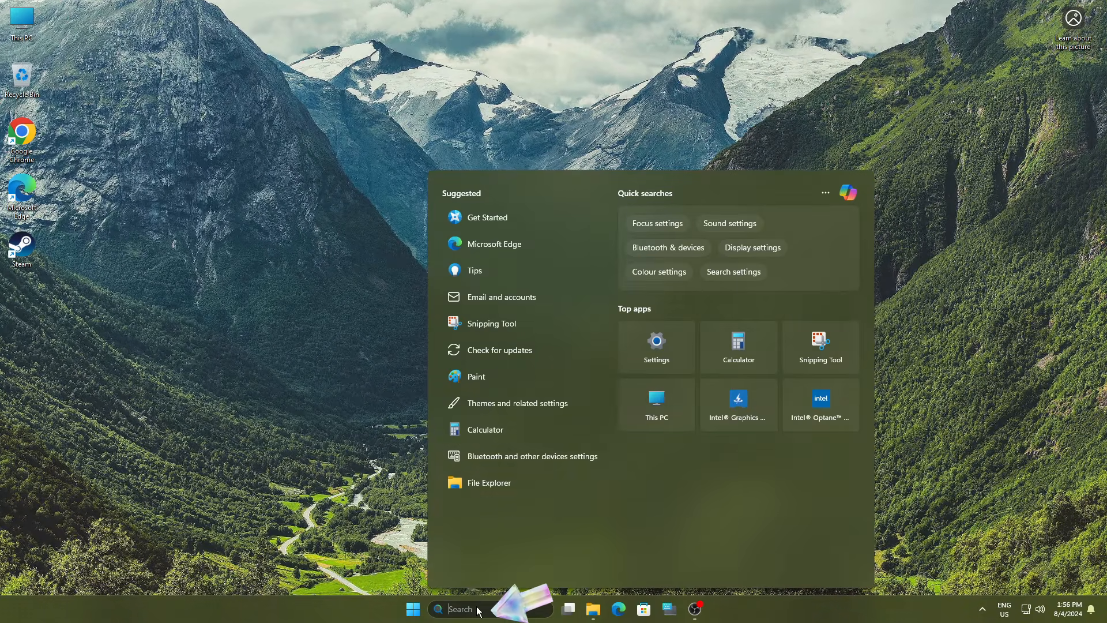
Step: Open Services and stop the Background Intelligent Transfer Service
text(services)
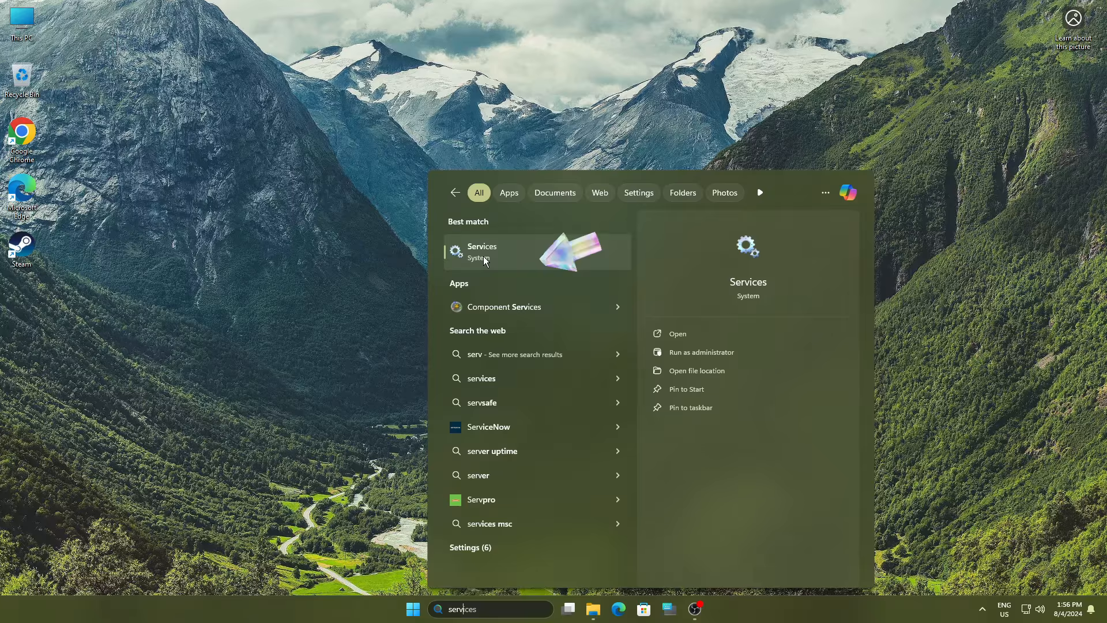
click(482, 251)
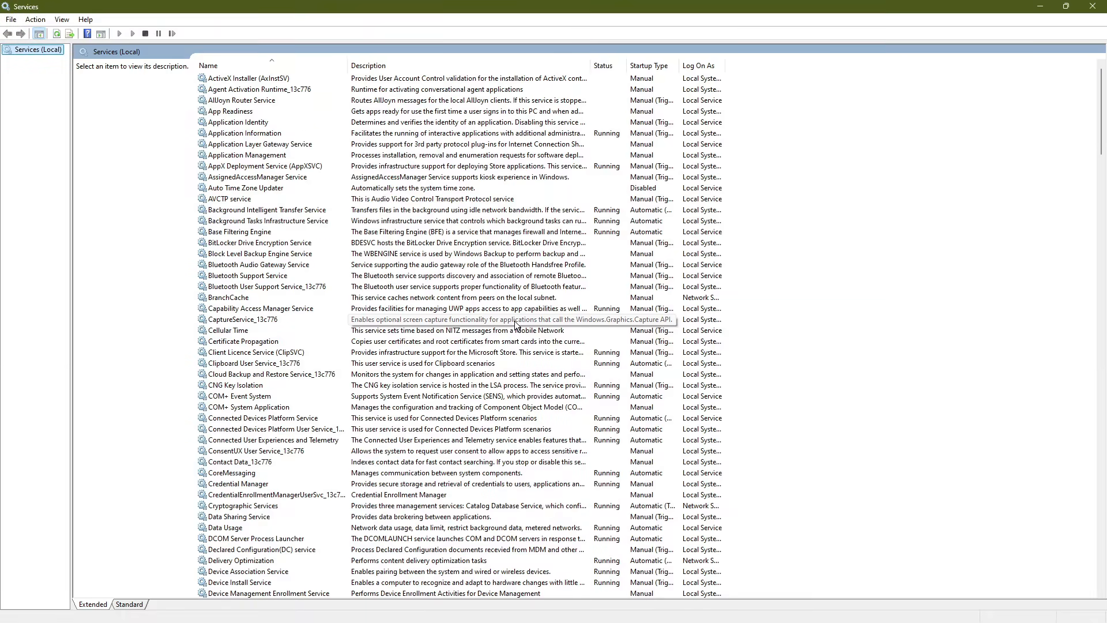
right_click(267, 209)
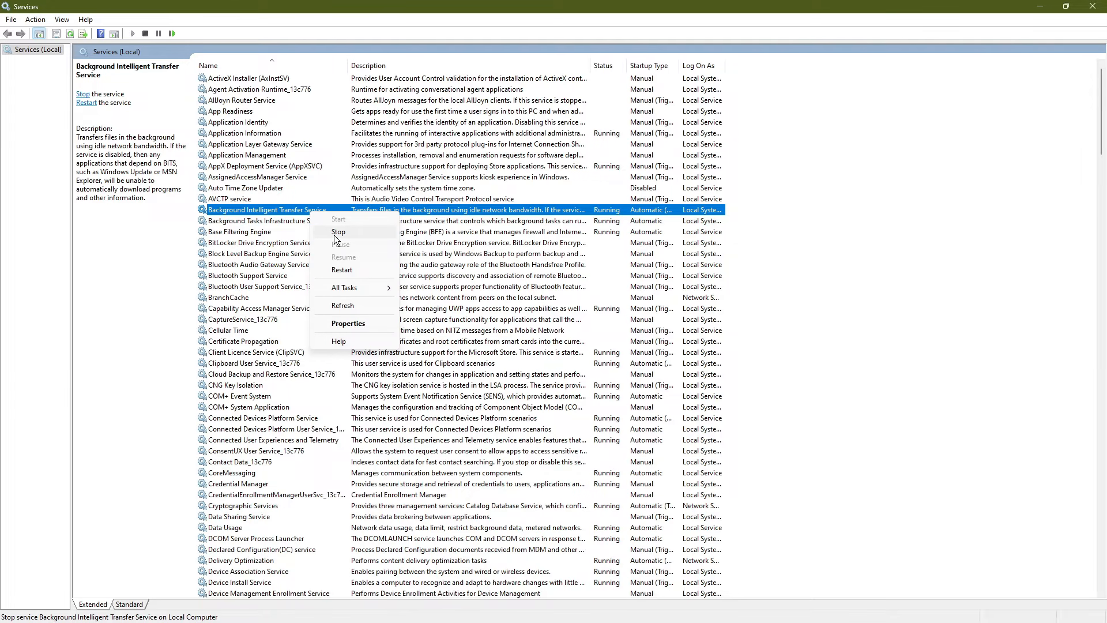
click(339, 230)
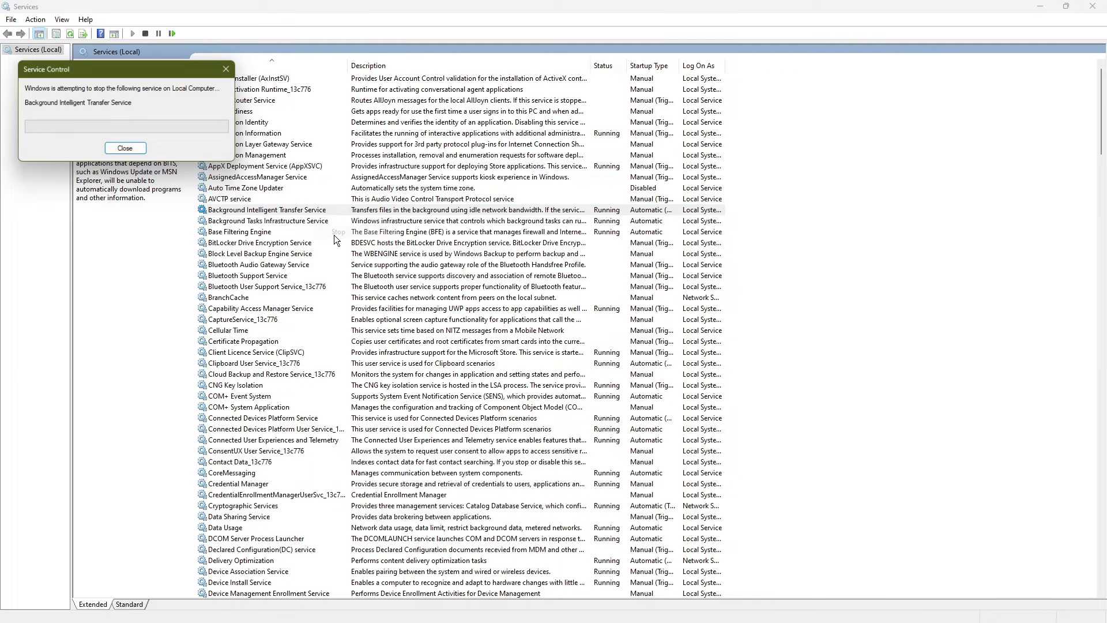
click(124, 148)
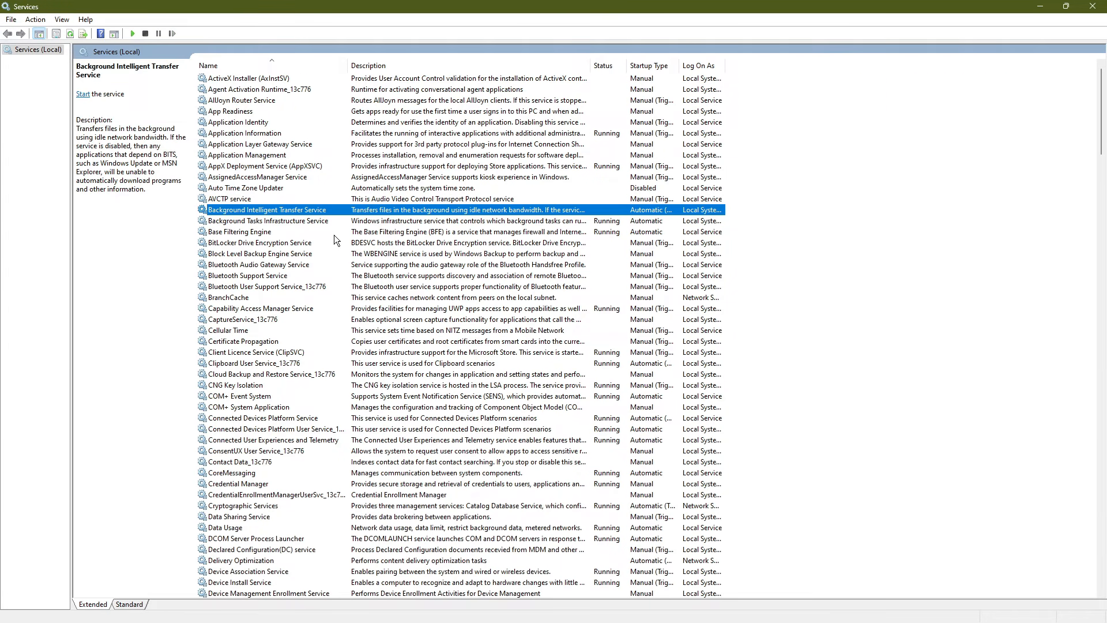
Step: Stop the Windows Update service as well
scroll(down, 3)
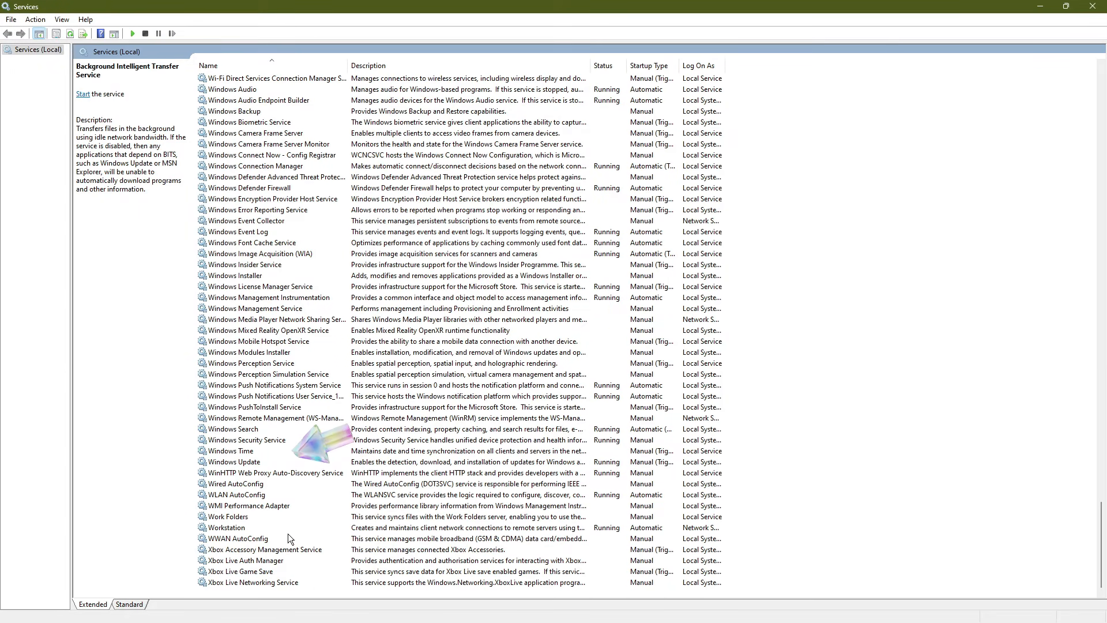
click(233, 461)
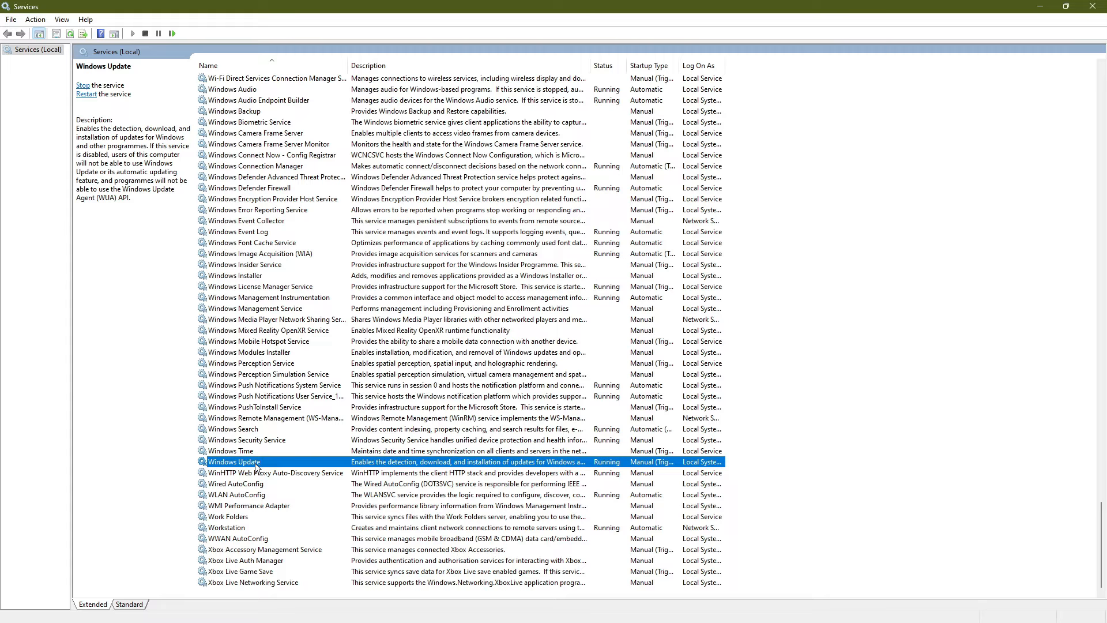
right_click(256, 461)
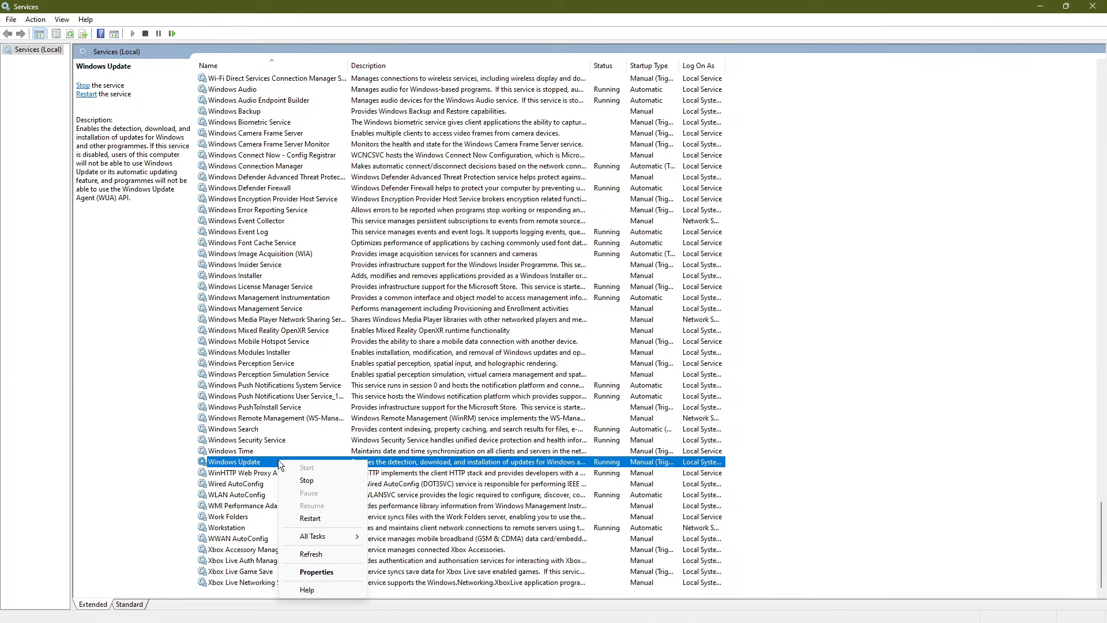
click(307, 480)
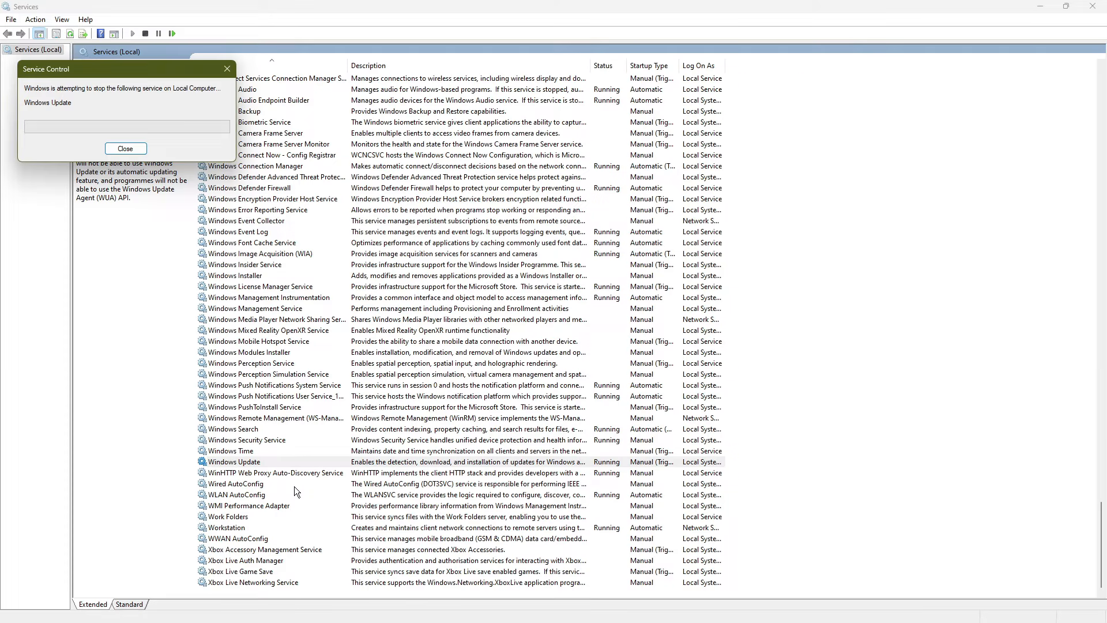
click(125, 148)
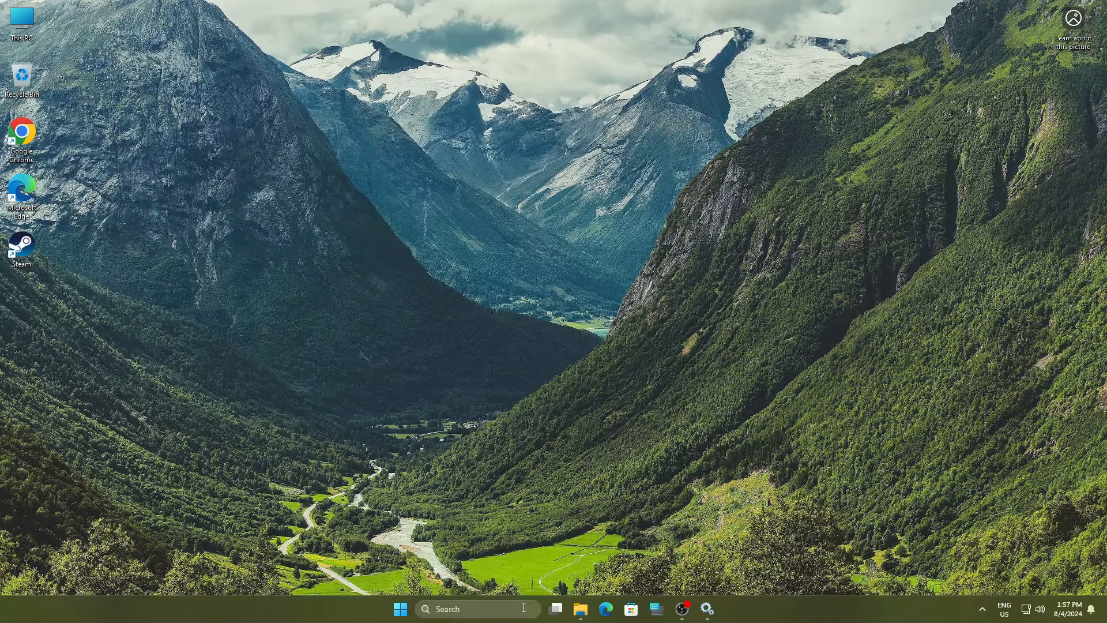
Step: In an administrator Command Prompt, clear %windir%\SoftwareDistribution with 'del /f /s /q *.*'
text(cmd)
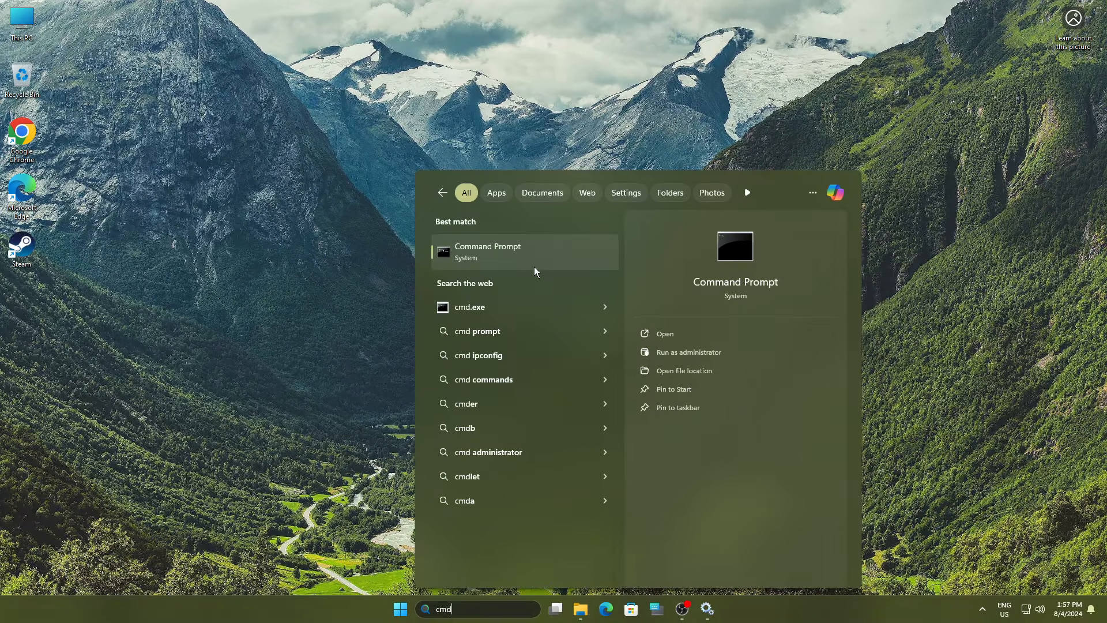
click(689, 352)
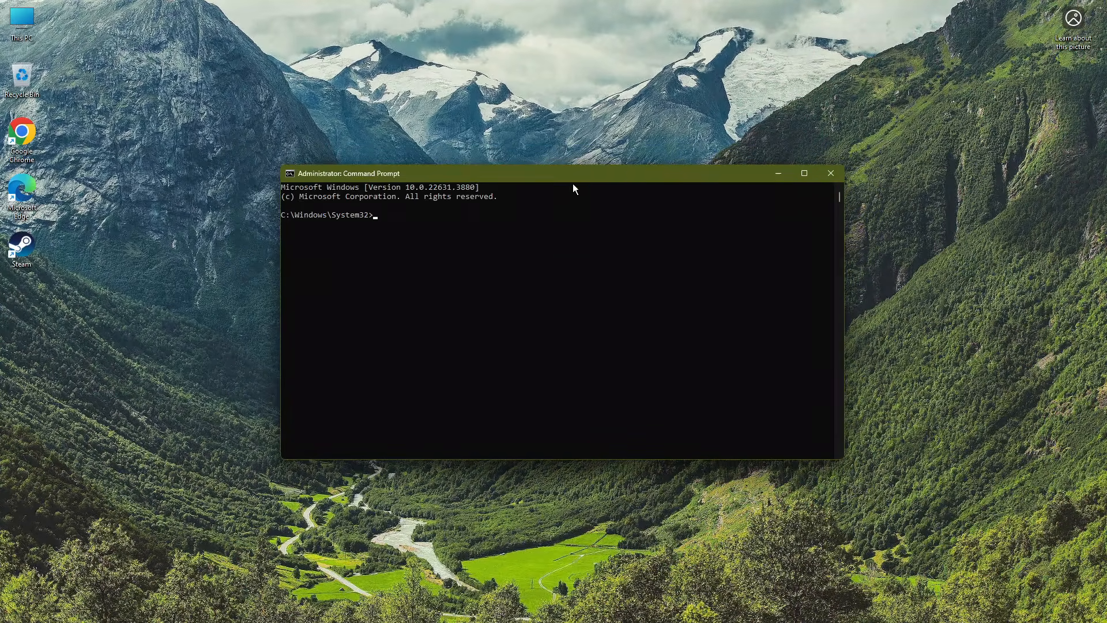
text(cd %windir%\SoftwareDistribution)
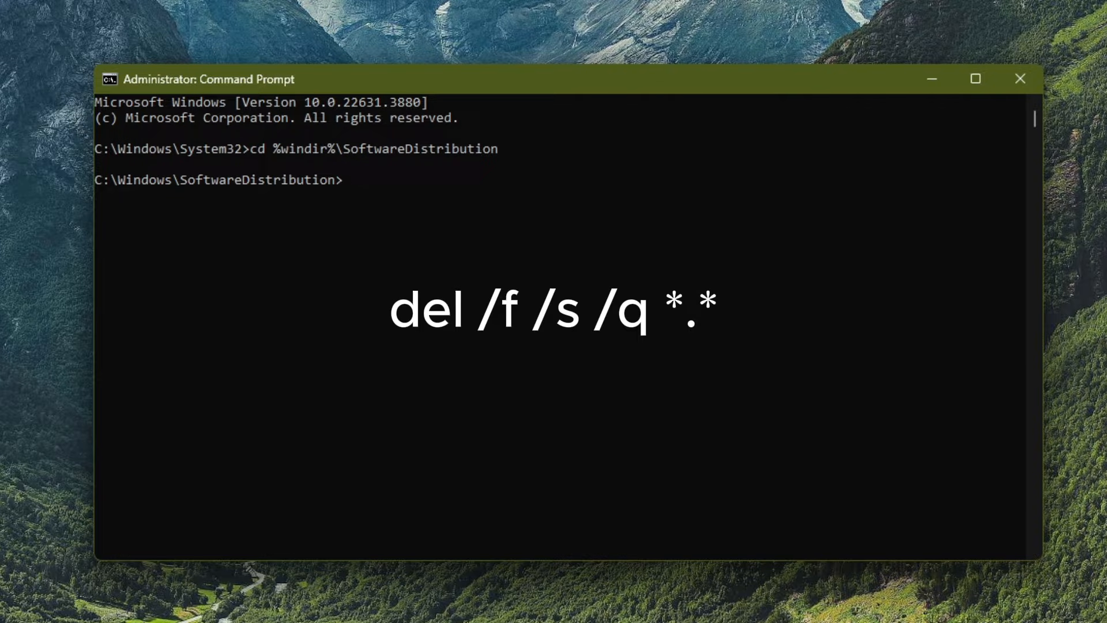
text(del /f /s /q *.*)
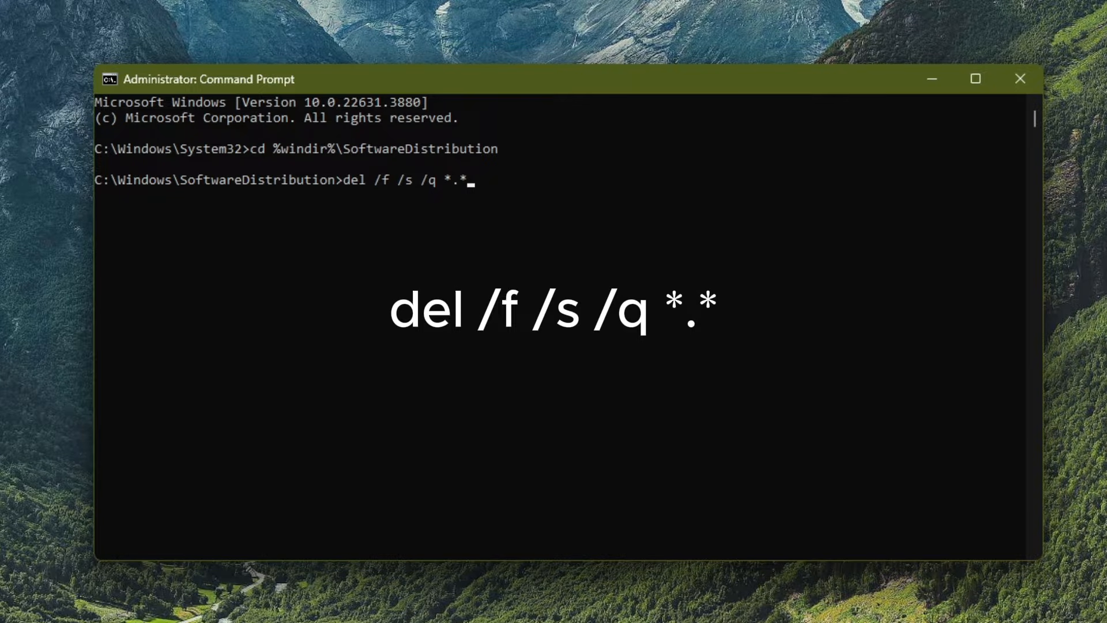
key(Enter)
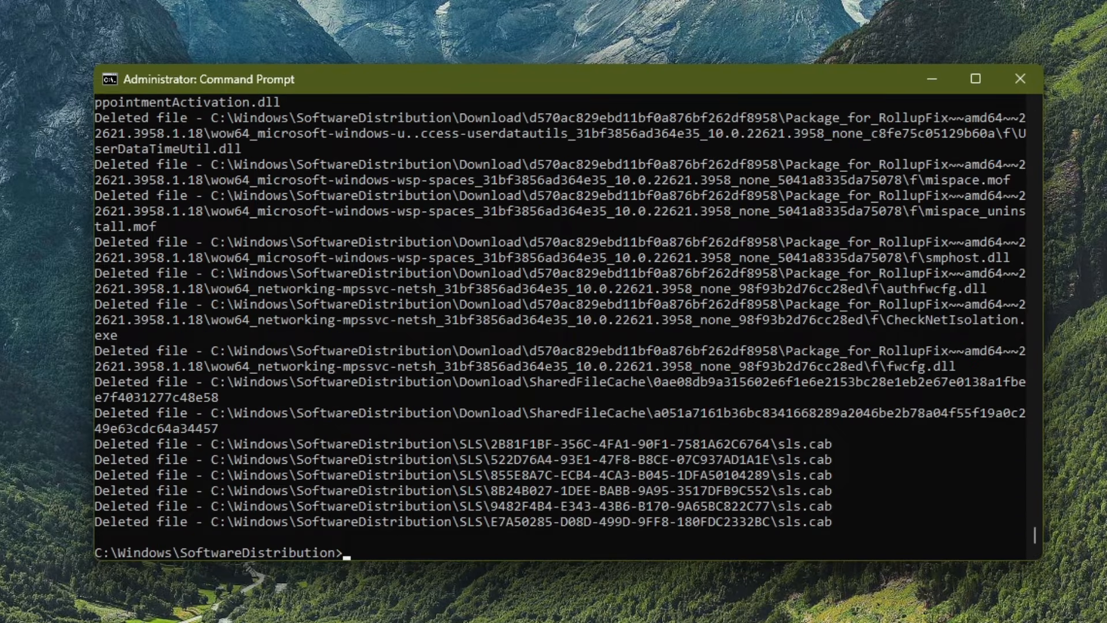
mouse_move(1015, 80)
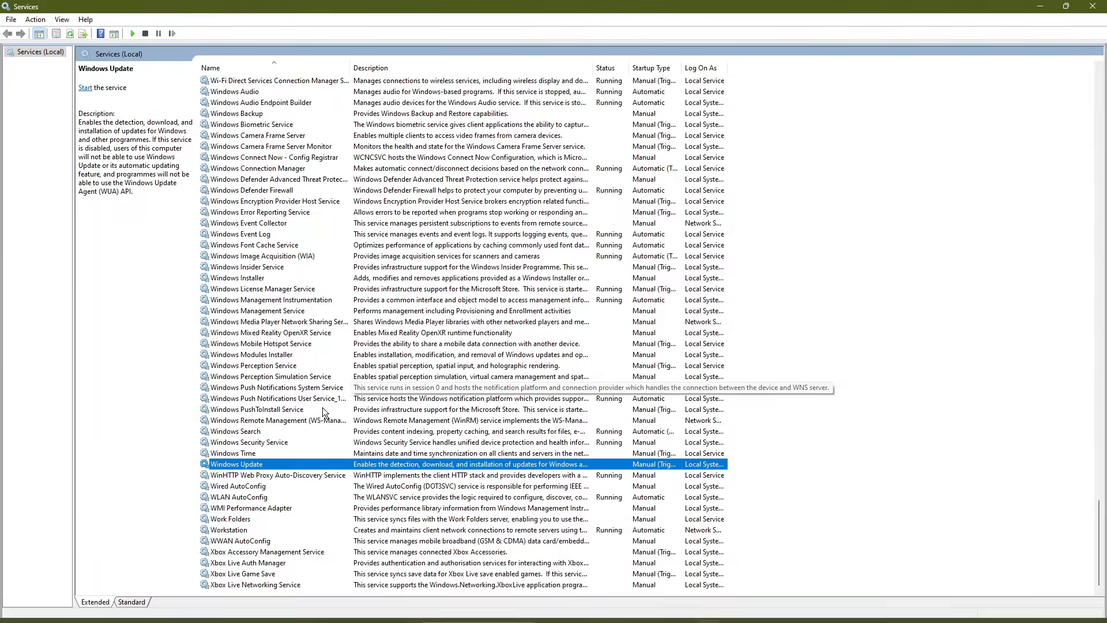
Step: Start the Windows Update service and the Background Intelligent Transfer Service again
right_click(237, 464)
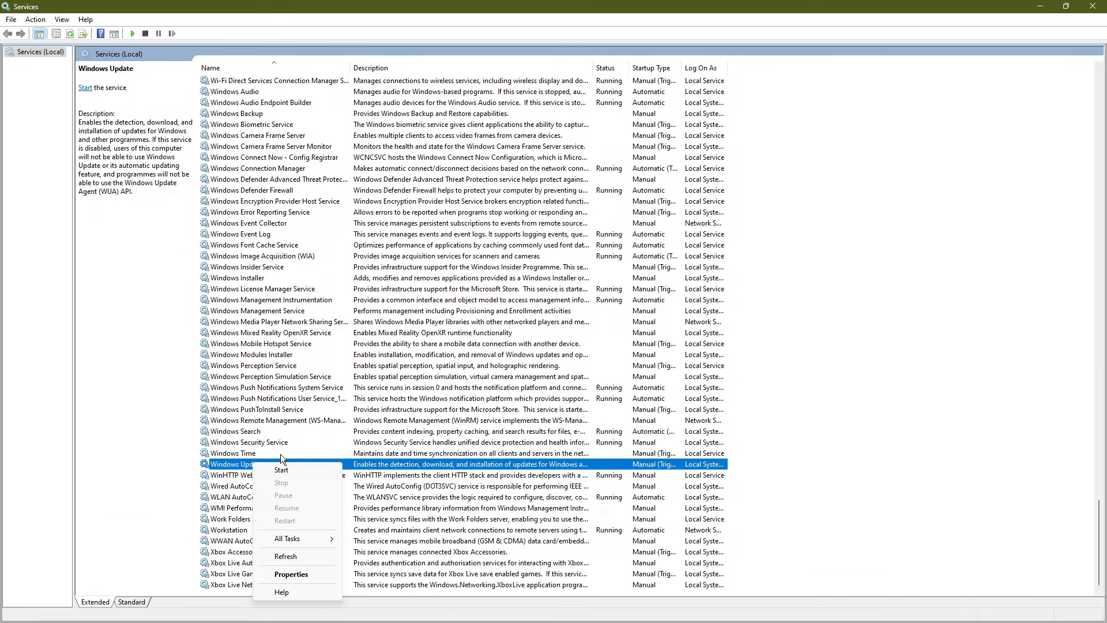
click(281, 471)
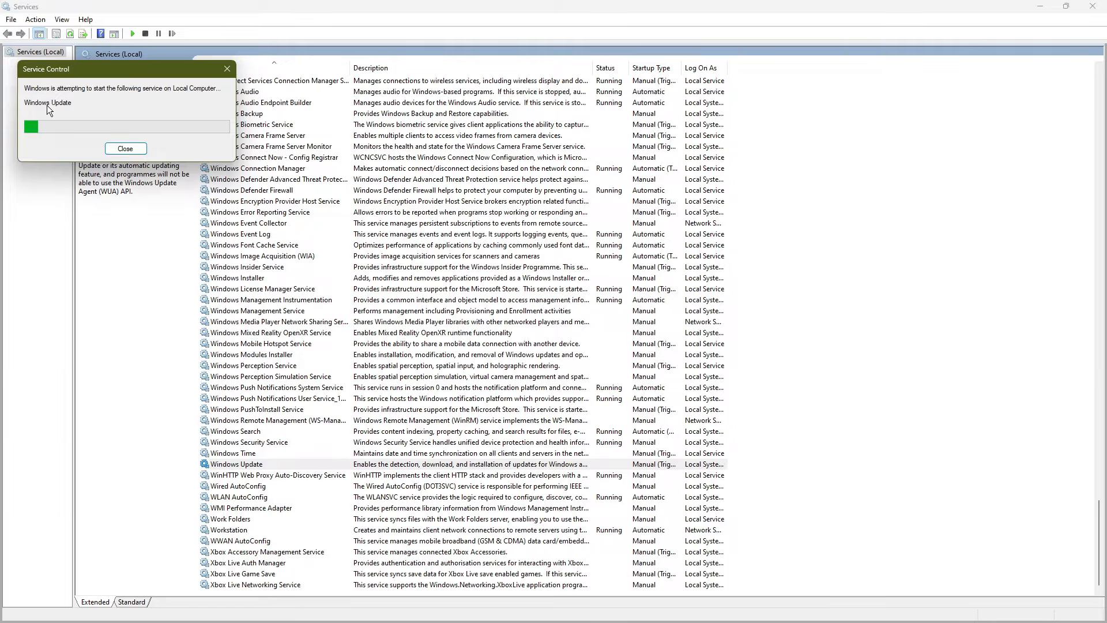
click(126, 148)
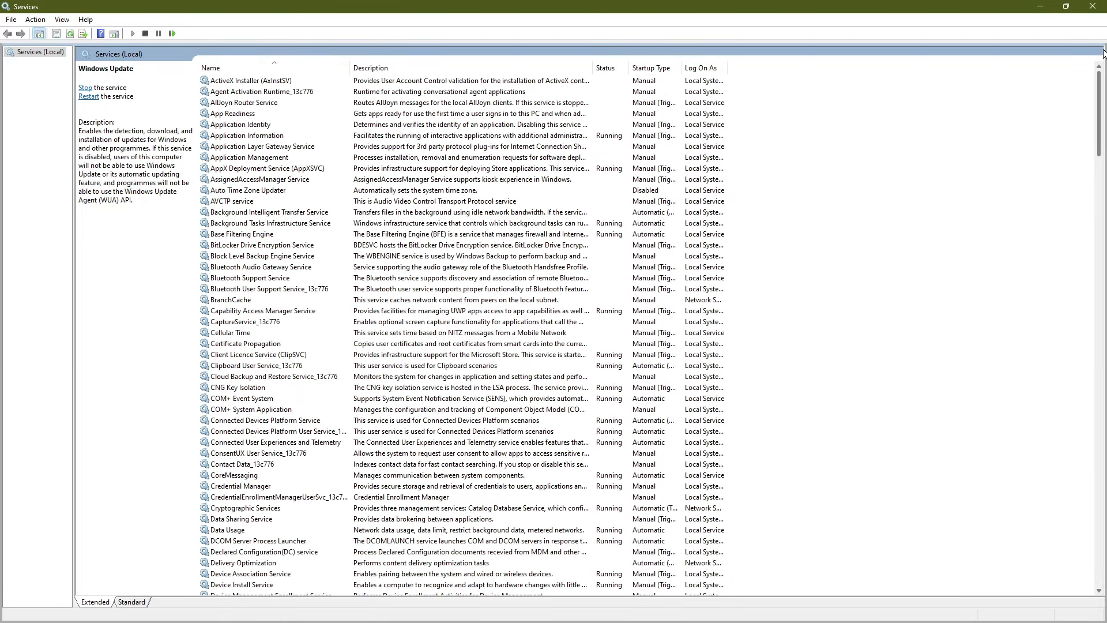
click(270, 212)
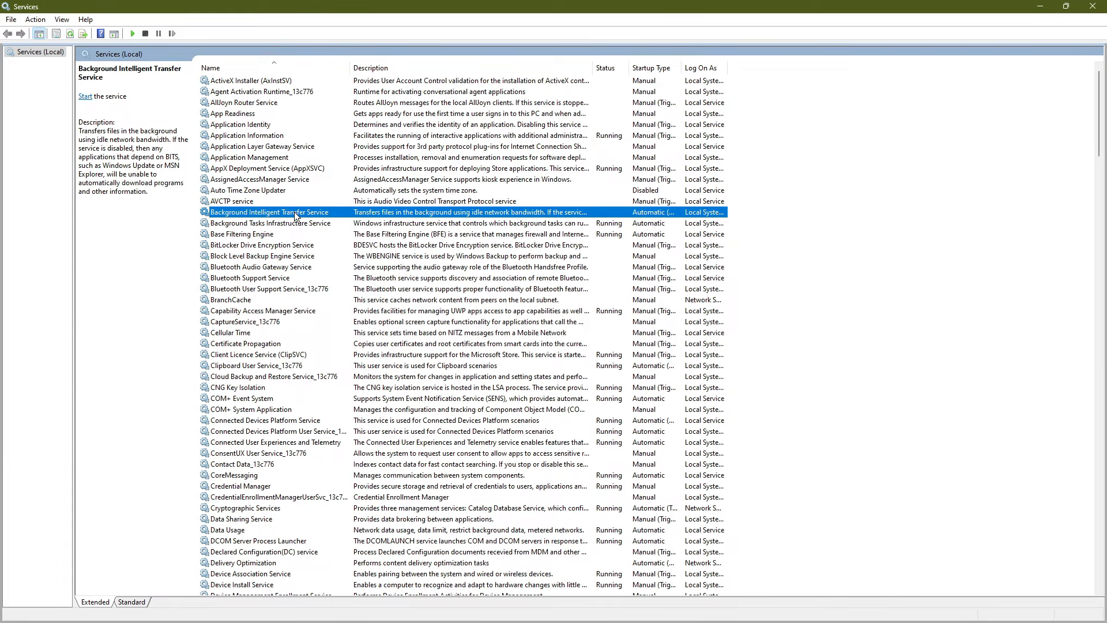
click(84, 97)
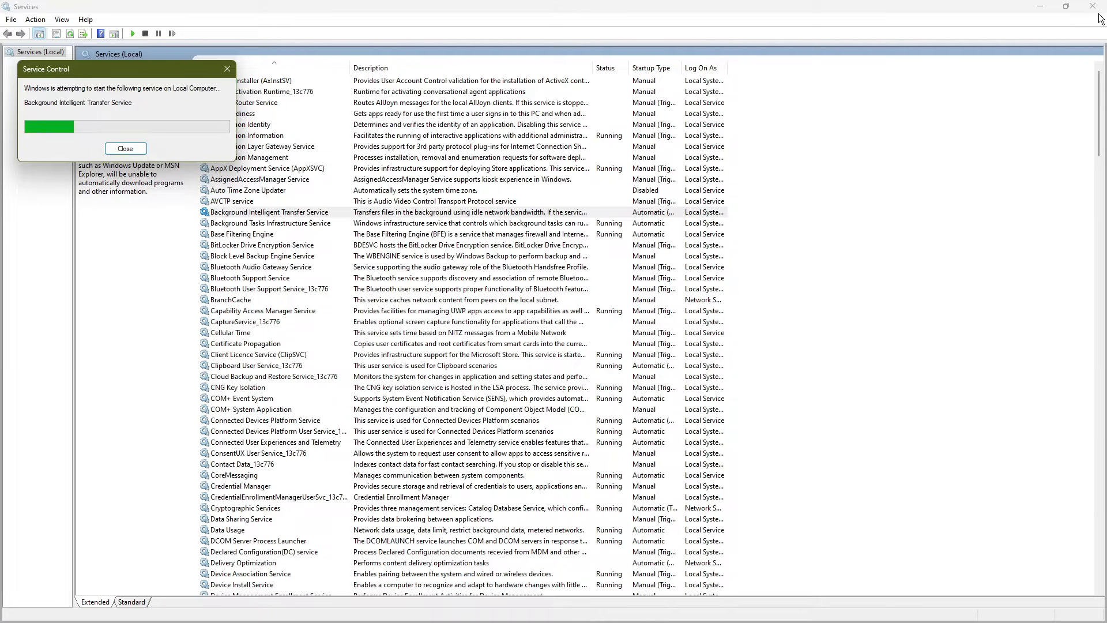
click(126, 148)
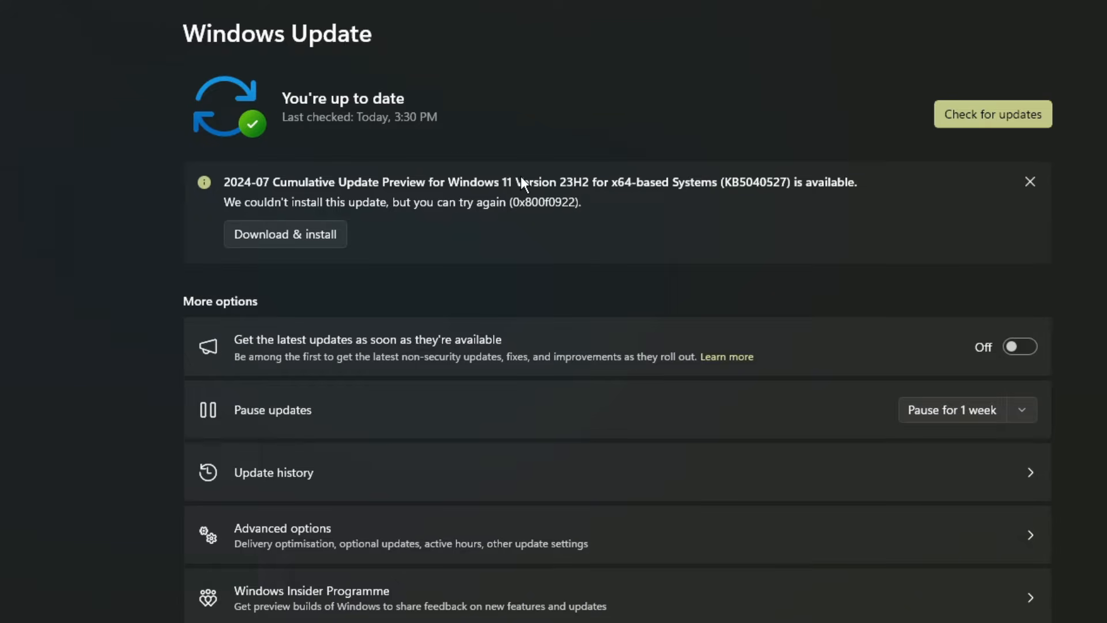
mouse_move(606, 196)
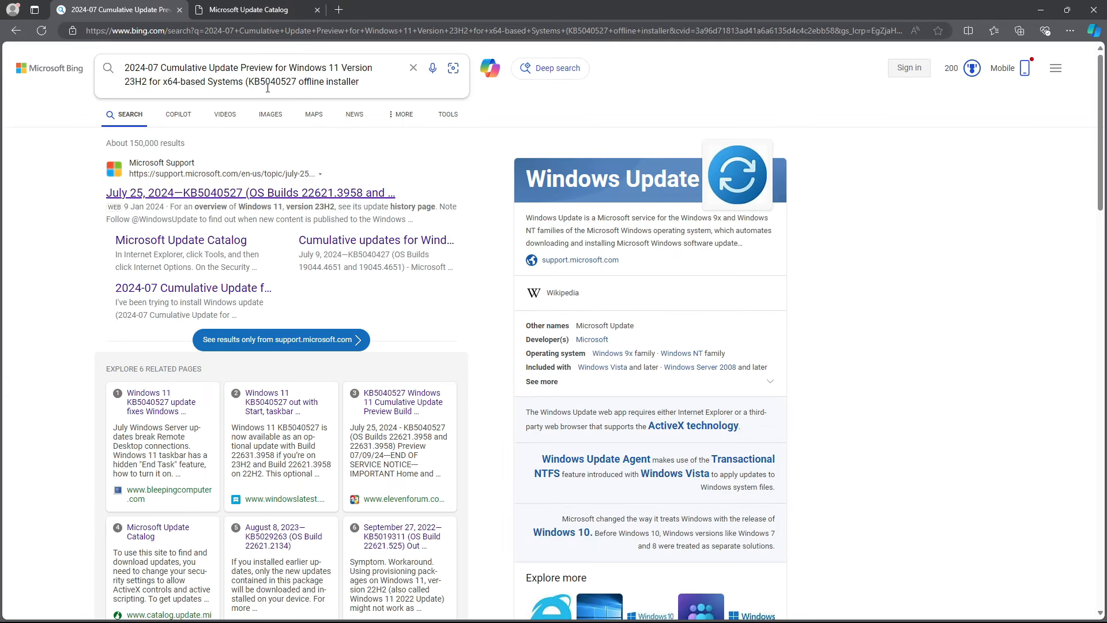
Step: Find KB5040527 in the Update Catalog and download the x64 cumulative preview's .msu package
double_click(270, 81)
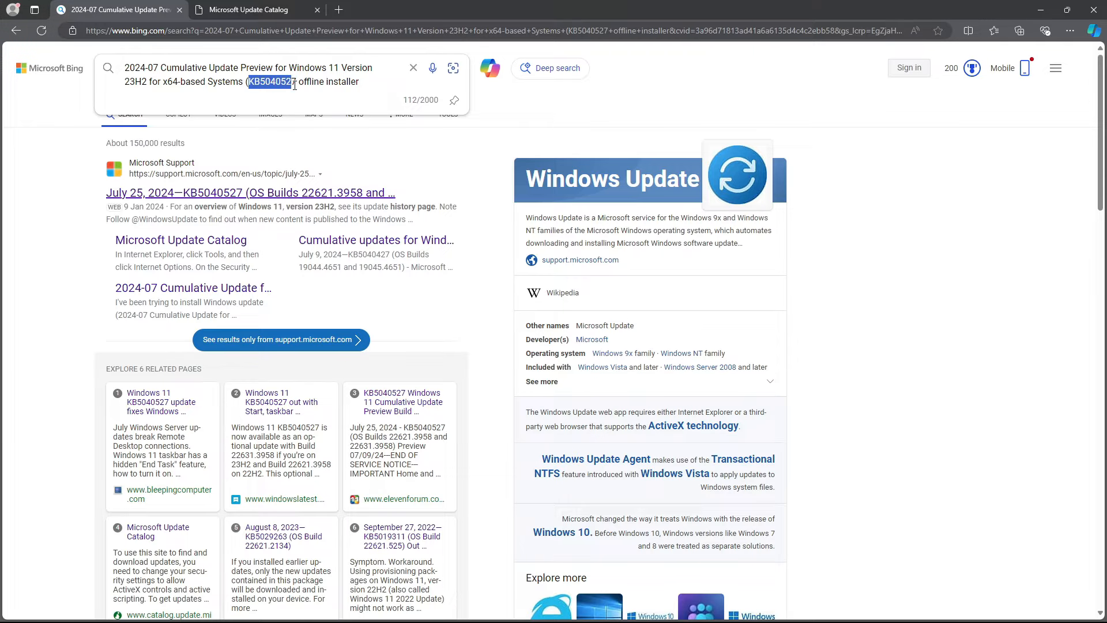
click(254, 9)
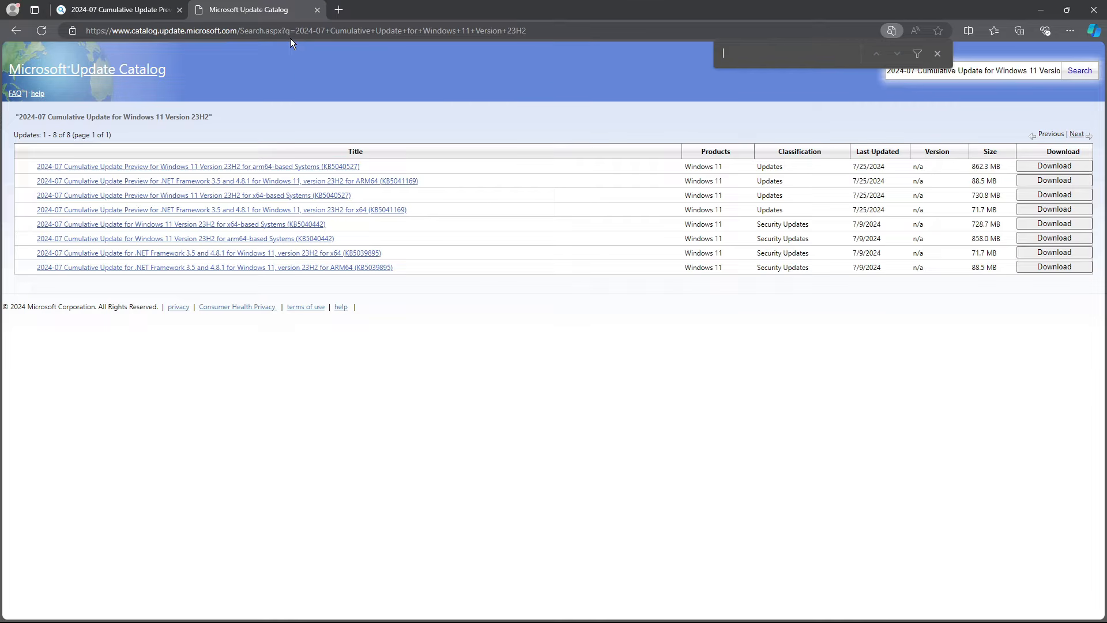
text(KB5040527)
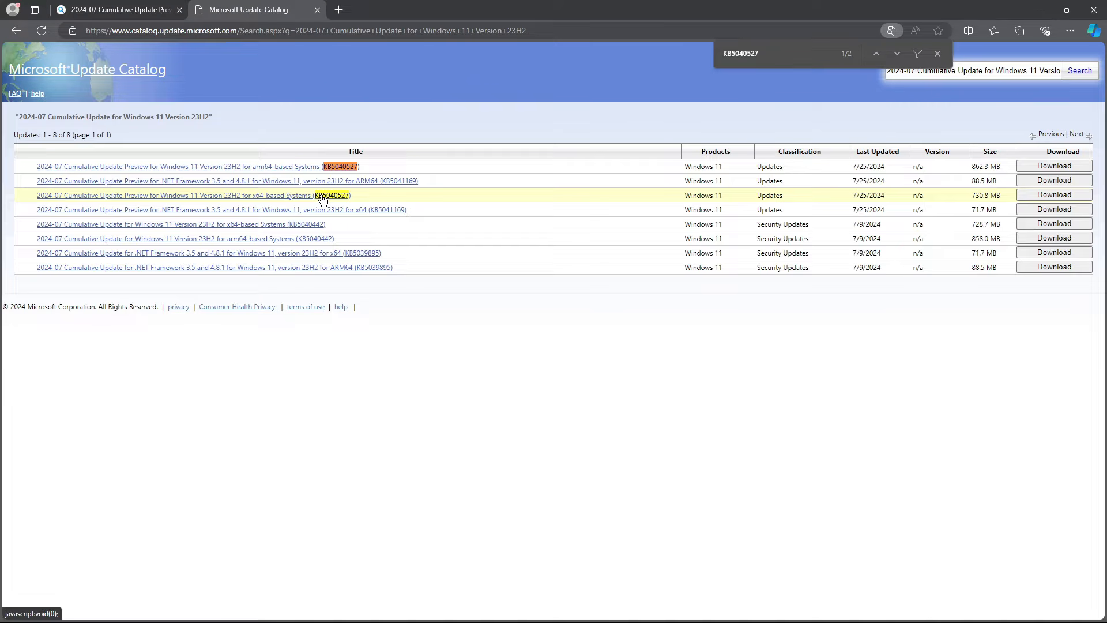
click(937, 53)
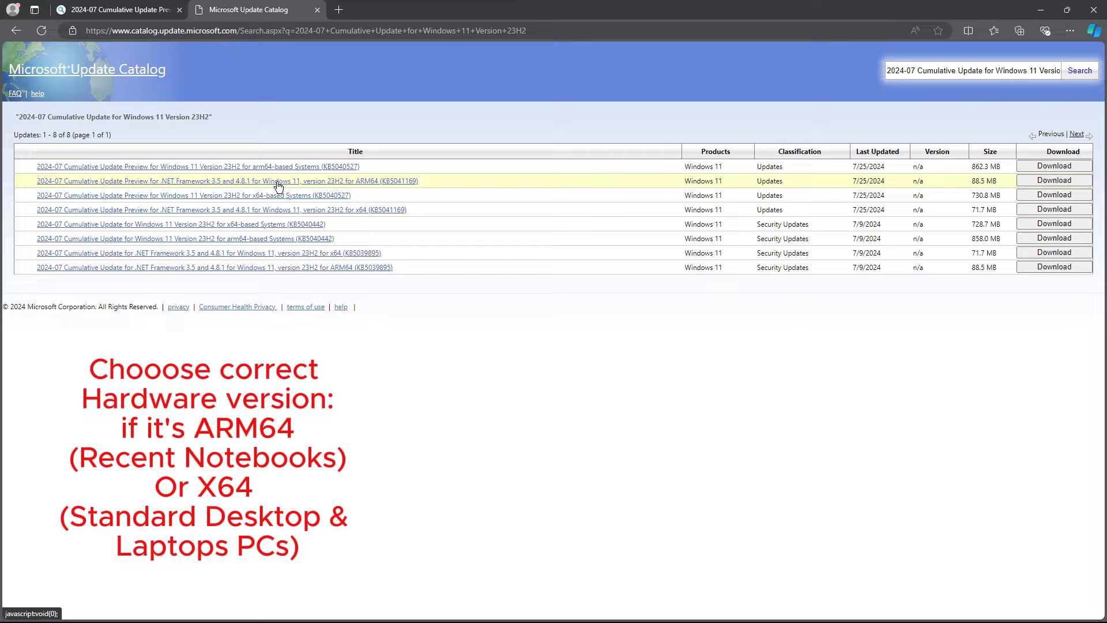
mouse_move(63, 202)
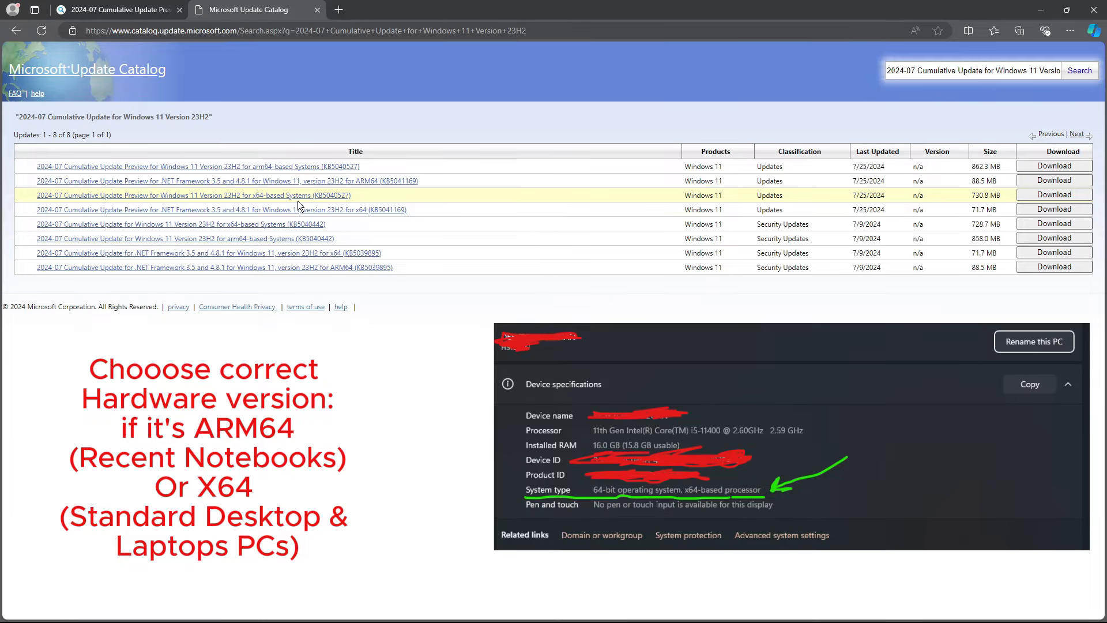
mouse_move(364, 201)
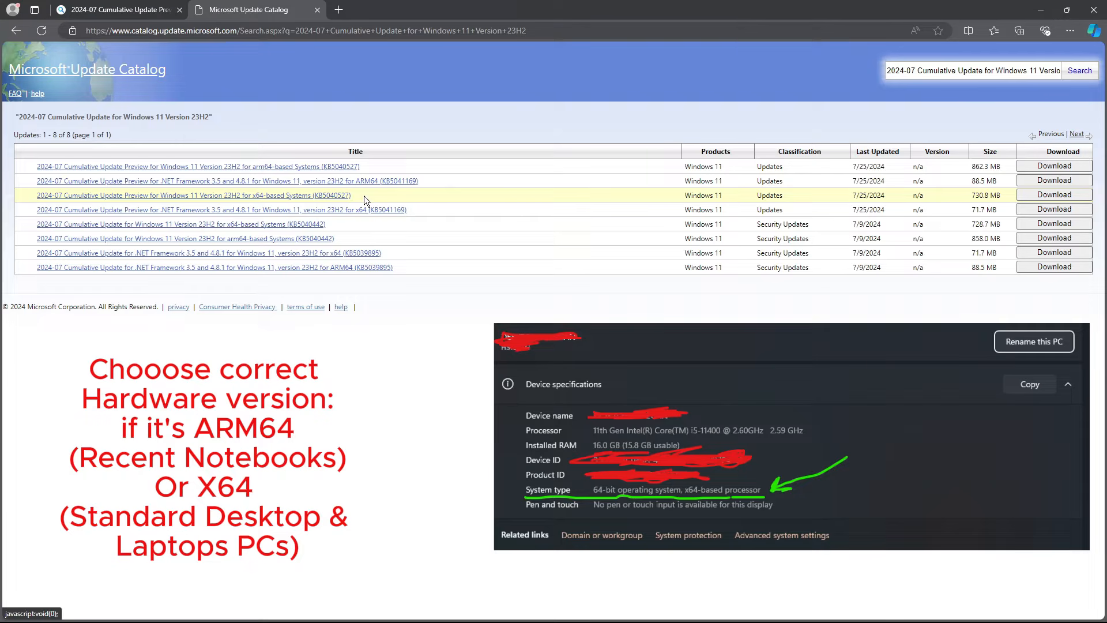
click(1054, 194)
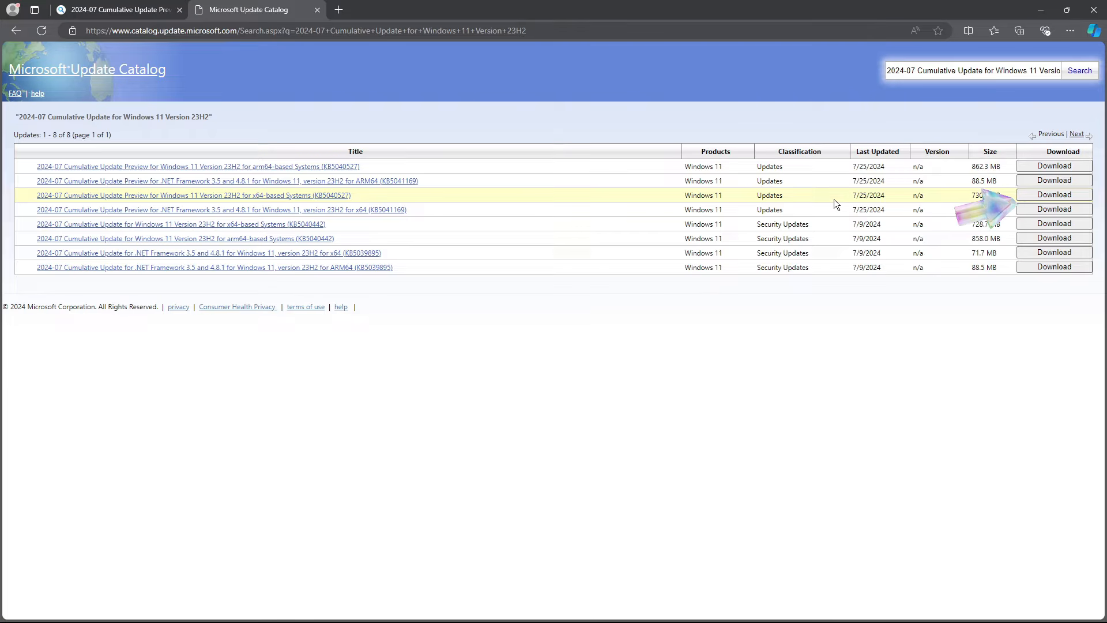
click(1055, 194)
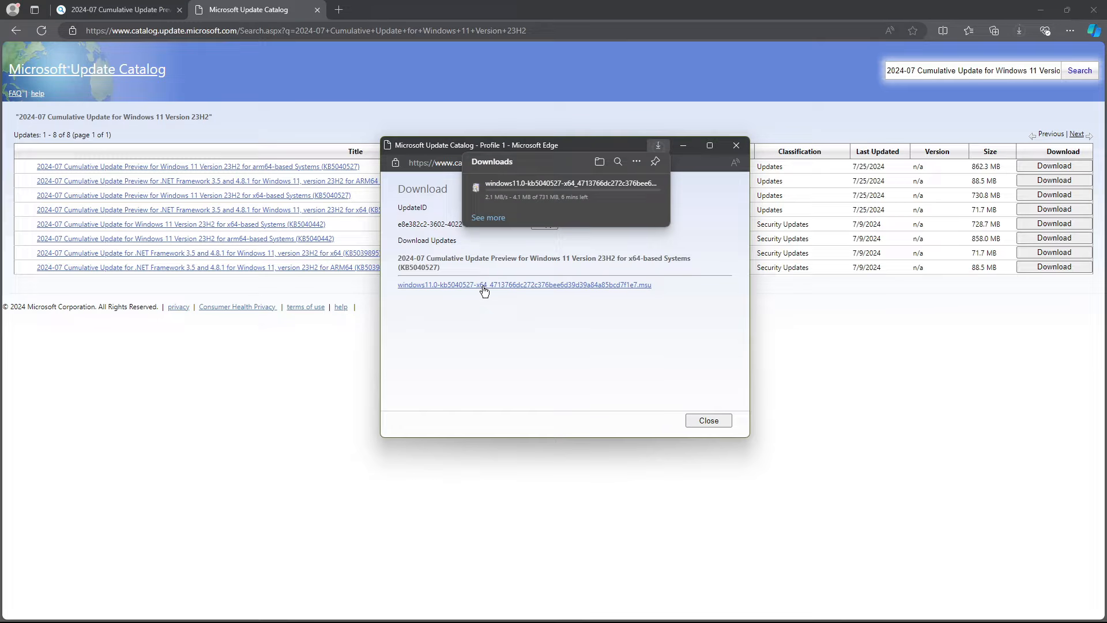
Step: Open the downloaded KB5040527 .msu package from the Downloads panel
click(708, 420)
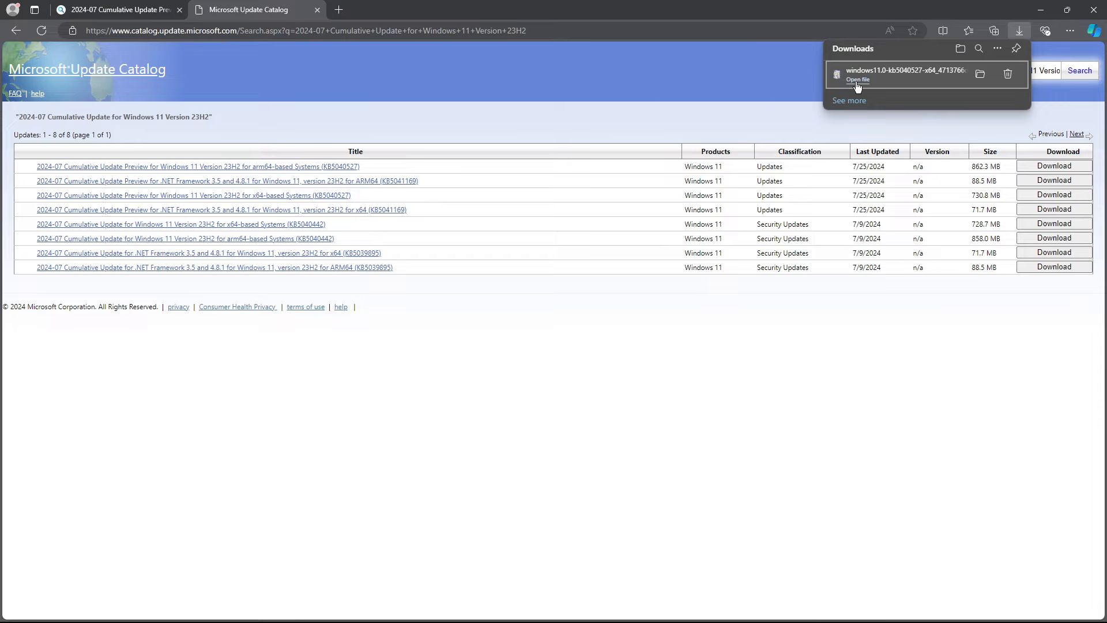
mouse_move(858, 81)
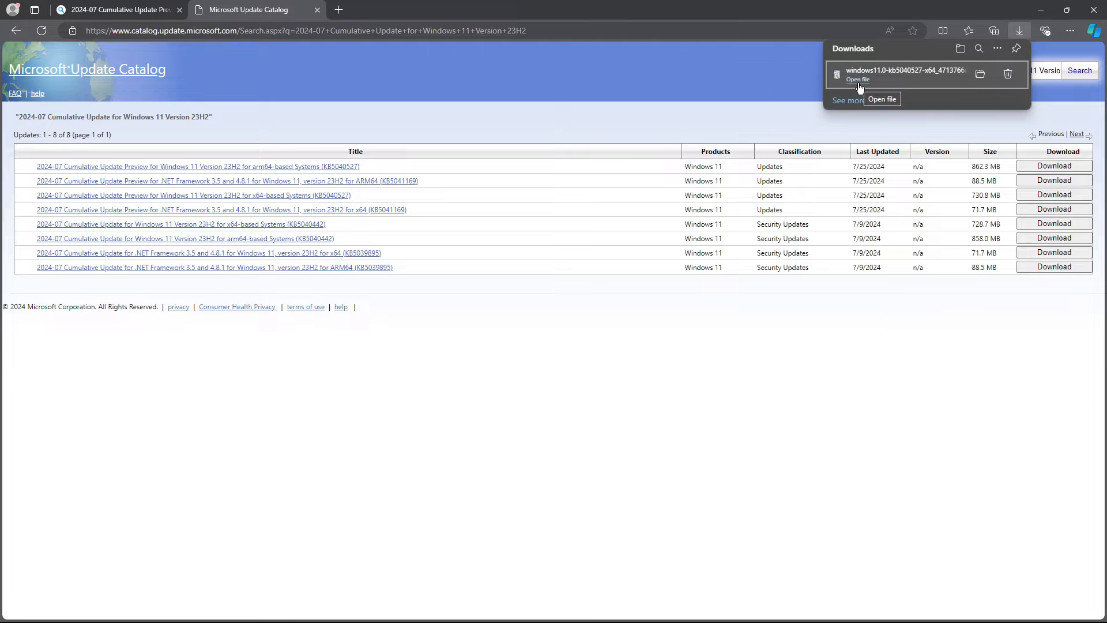
click(858, 80)
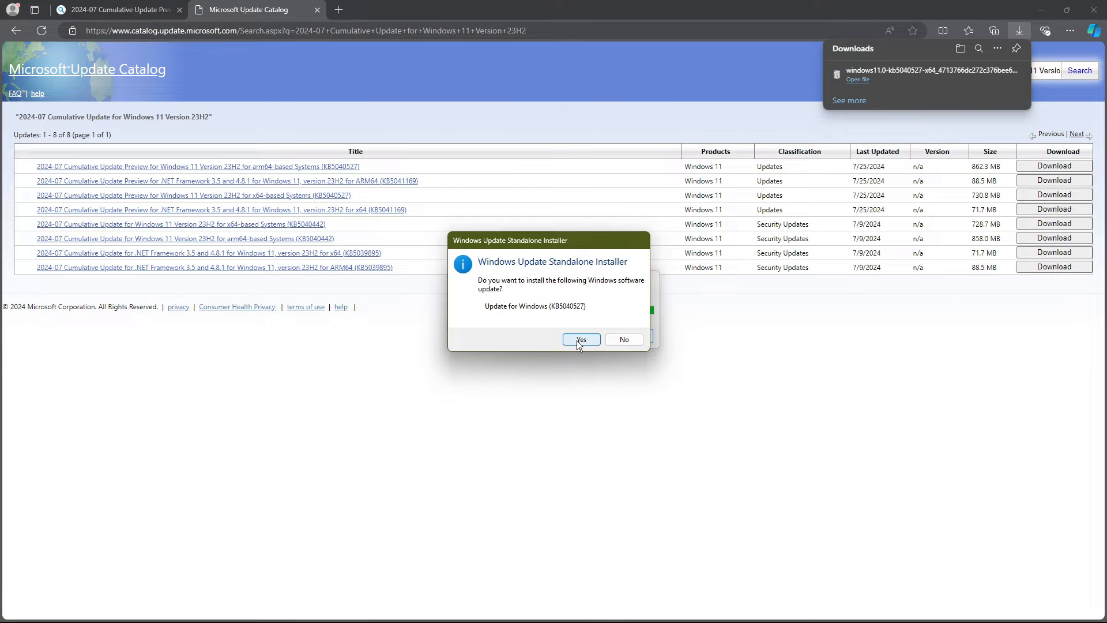
Step: Confirm installing KB5040527 in the Windows Update Standalone Installer
click(580, 339)
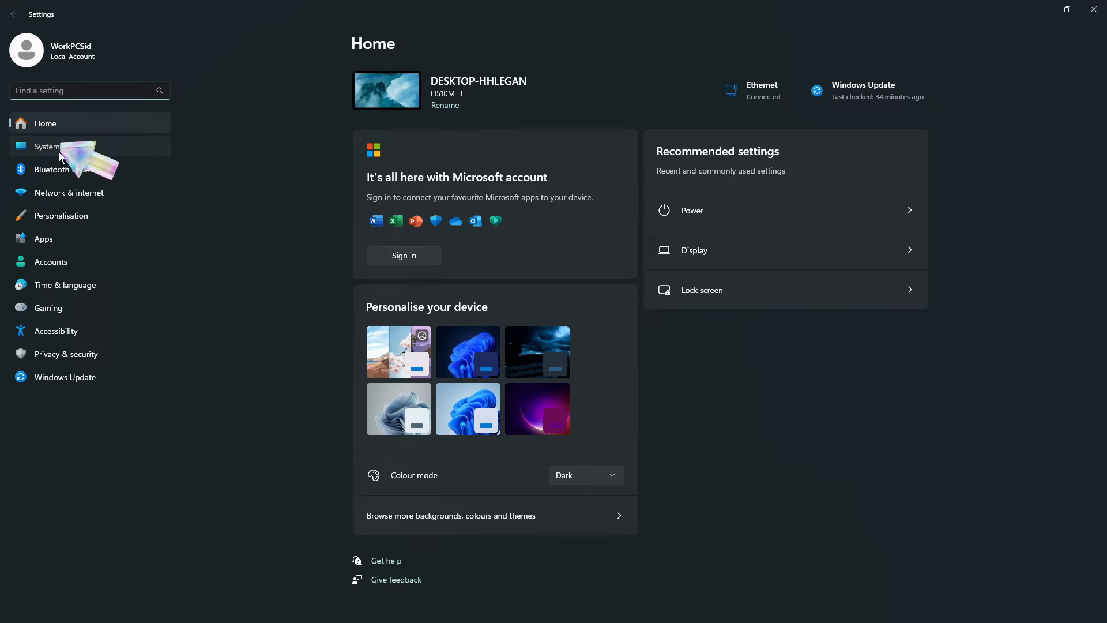
Step: Start the Recovery 'Fix problems using Windows Update' reinstall with automatic restart allowed
click(46, 147)
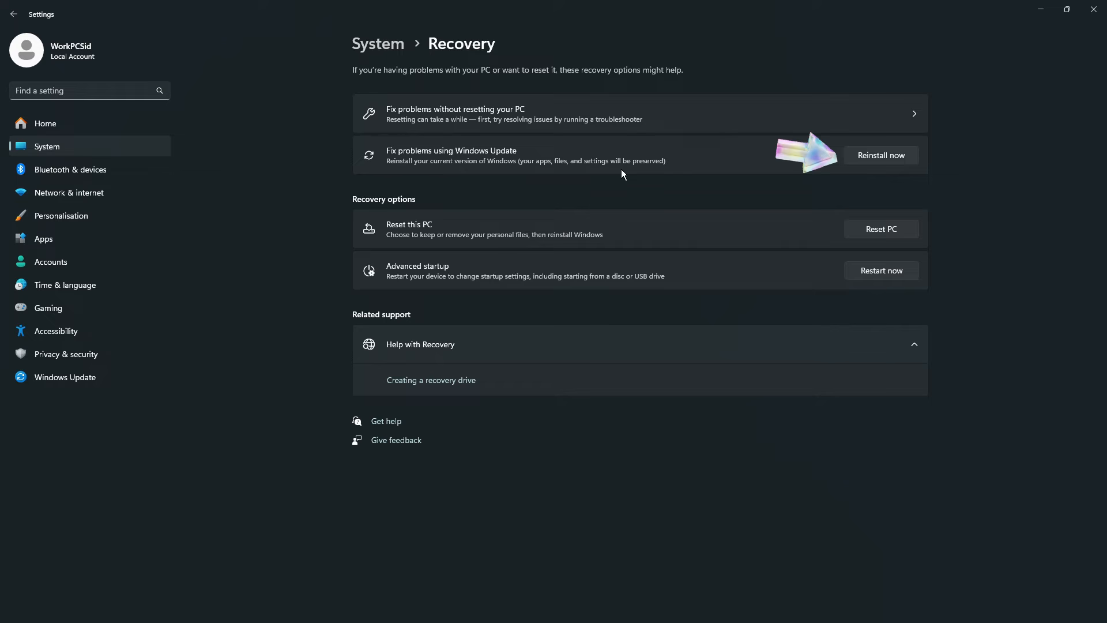
click(881, 154)
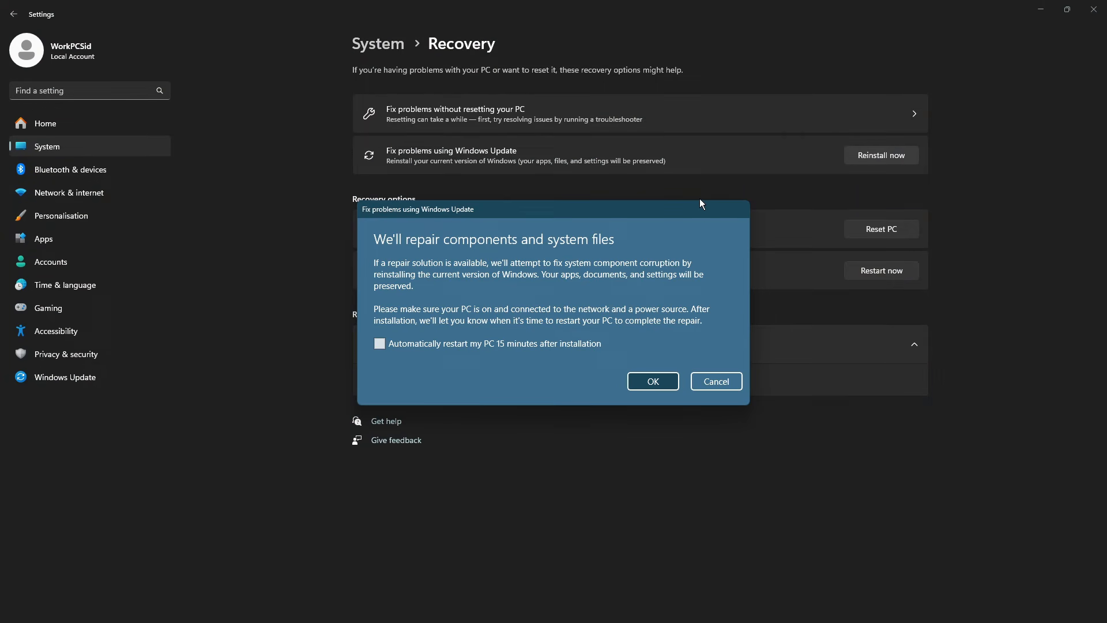
mouse_move(277, 272)
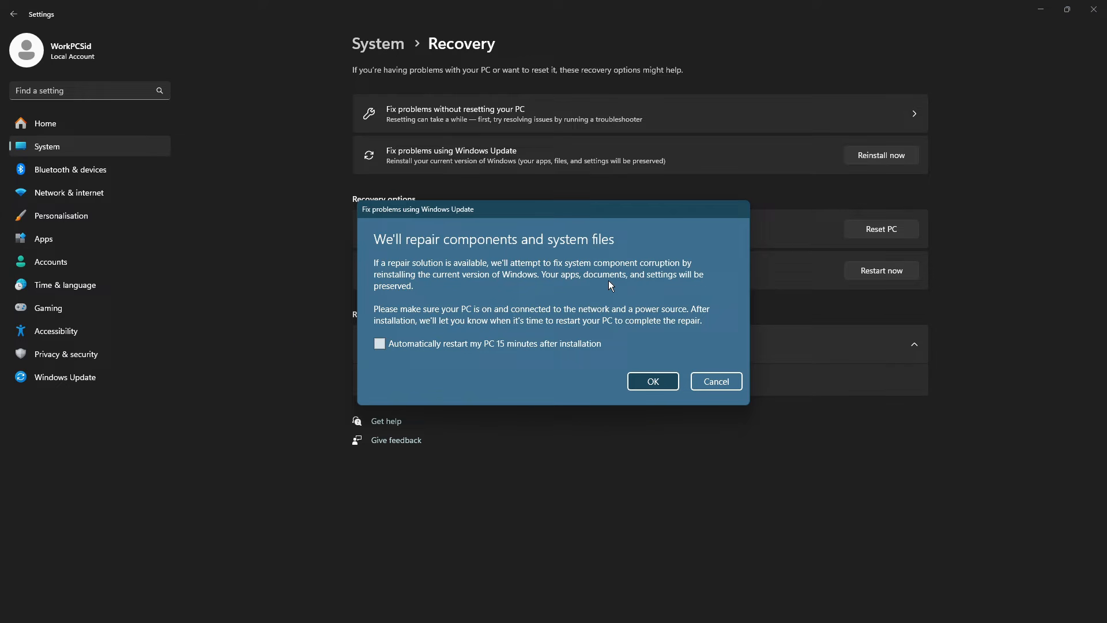
click(380, 344)
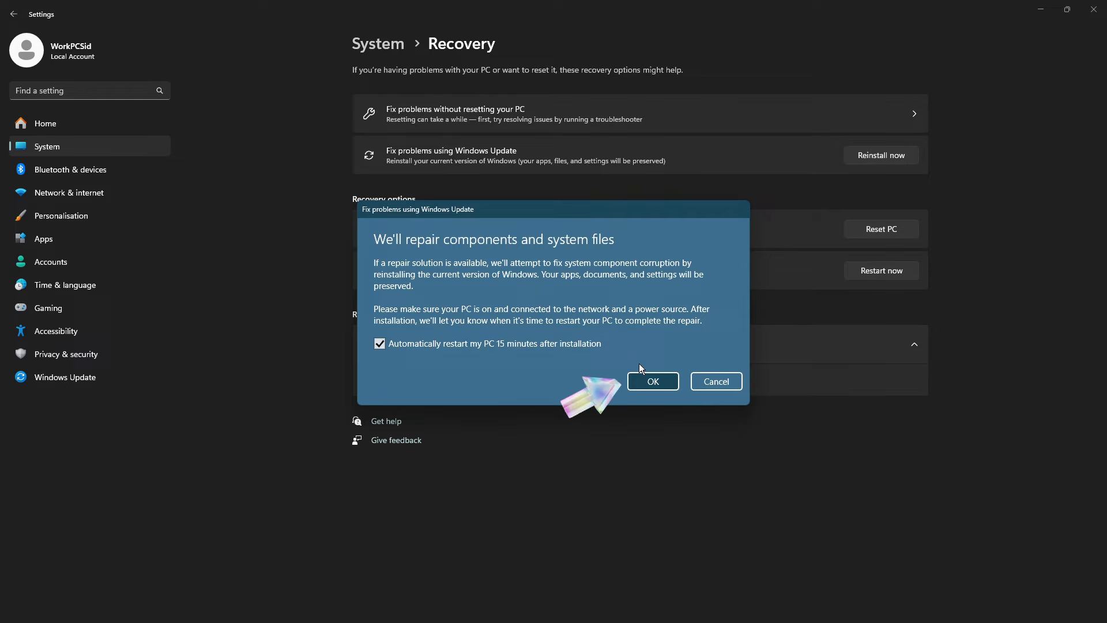
click(653, 381)
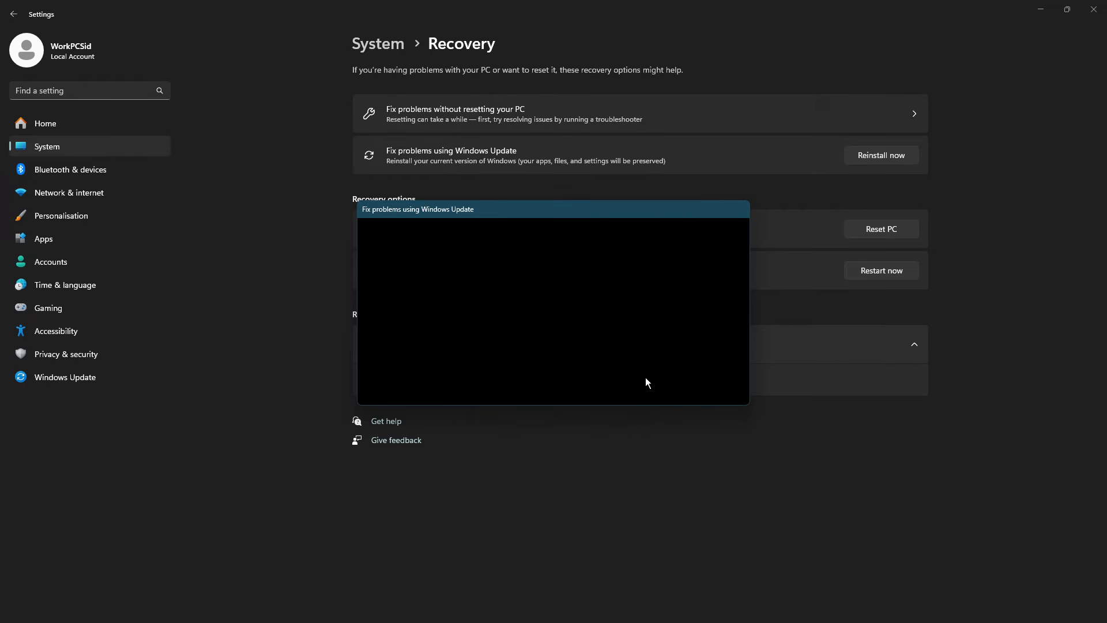
Step: Show the Windows Update page, now offering KB5040527 without an error
click(64, 377)
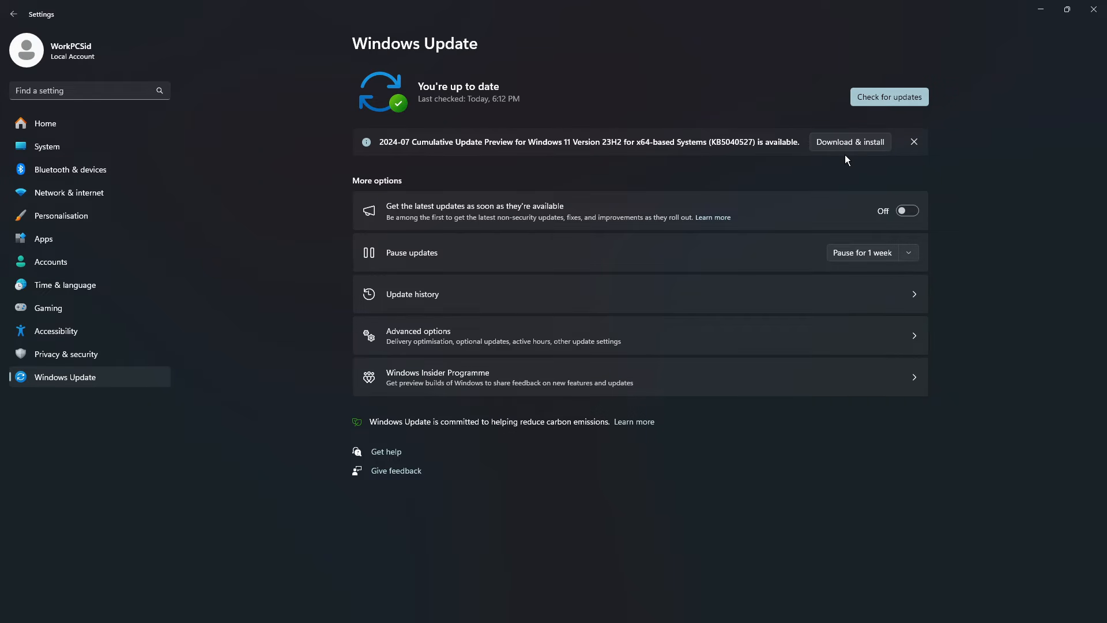
Step: Download and install KB5040527, then restart the PC to finish it
click(850, 142)
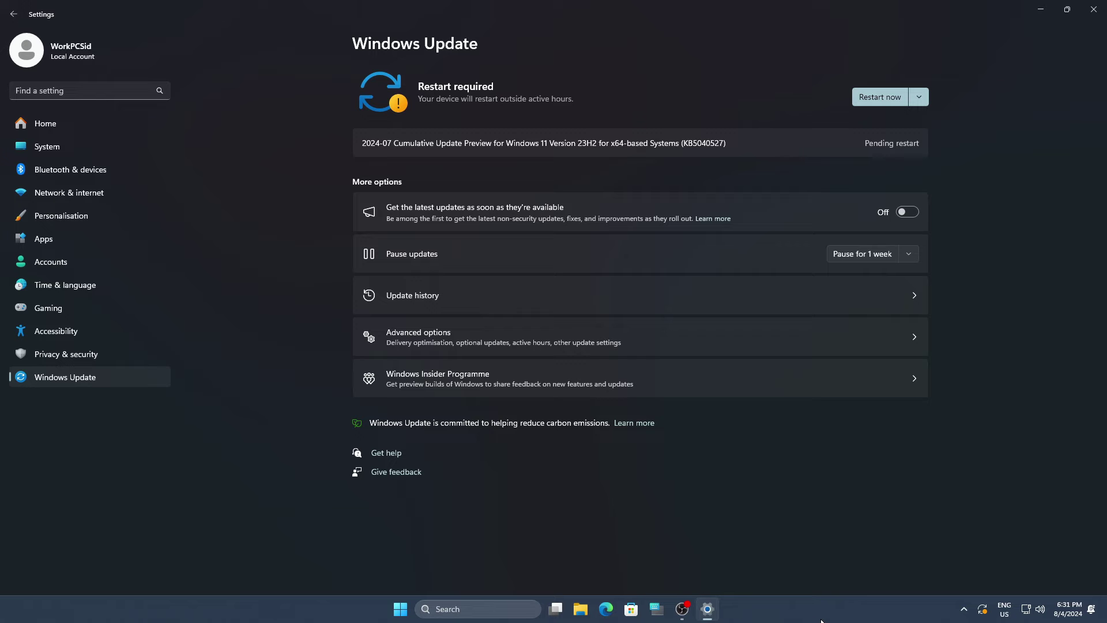
click(879, 97)
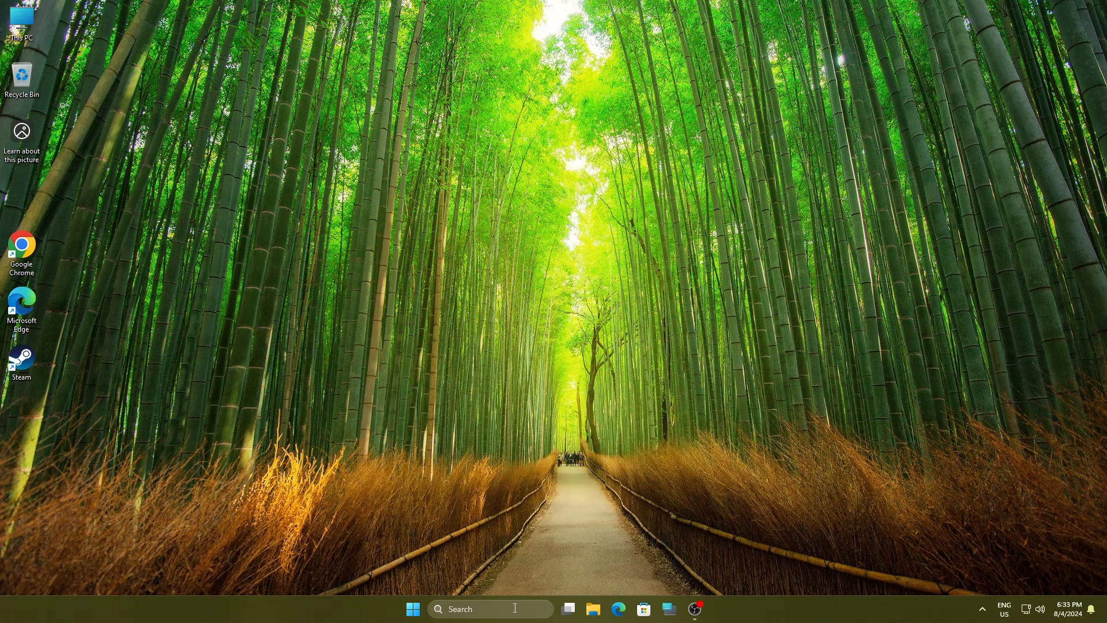
Step: Reach Windows Update history in Settings and locate KB5040527 installed on 8/4/2024 under Quality Updates
click(413, 609)
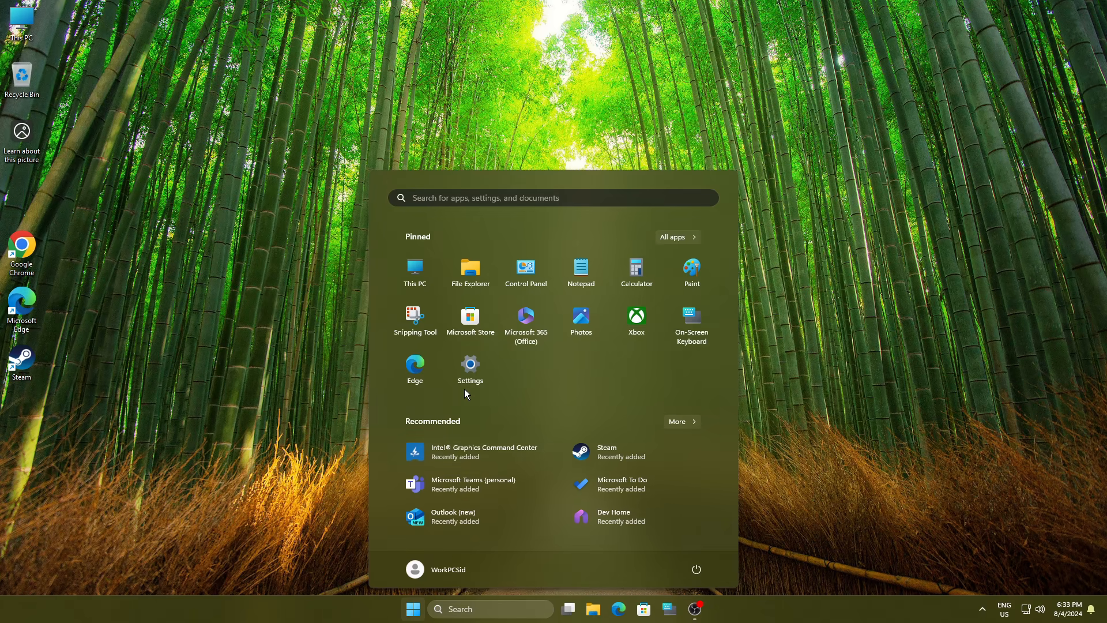
click(470, 363)
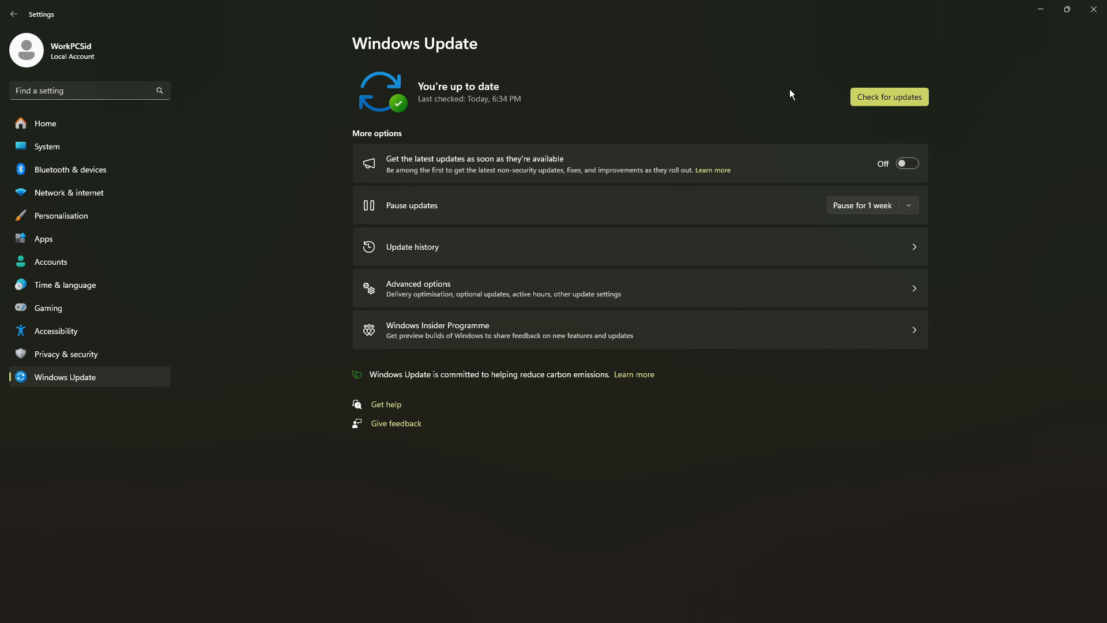
click(413, 246)
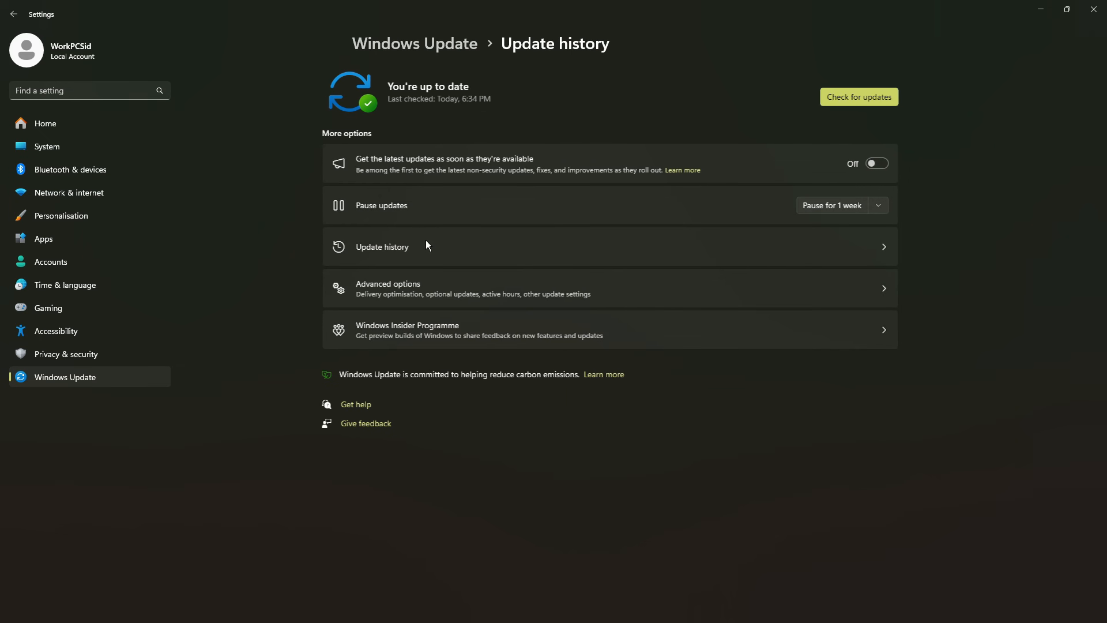
click(382, 246)
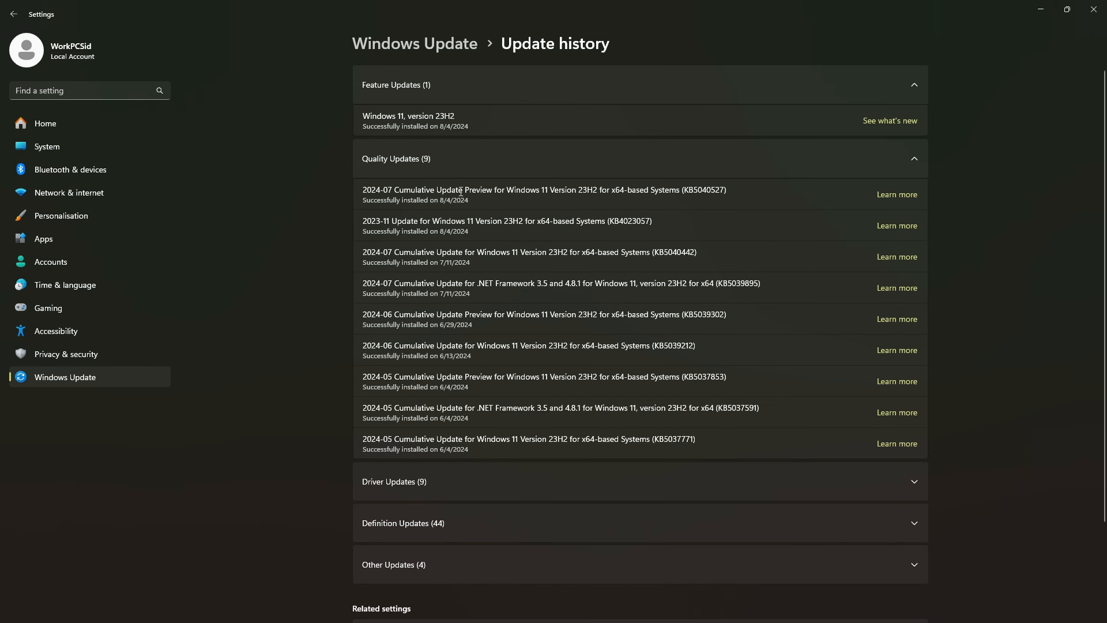
double_click(703, 189)
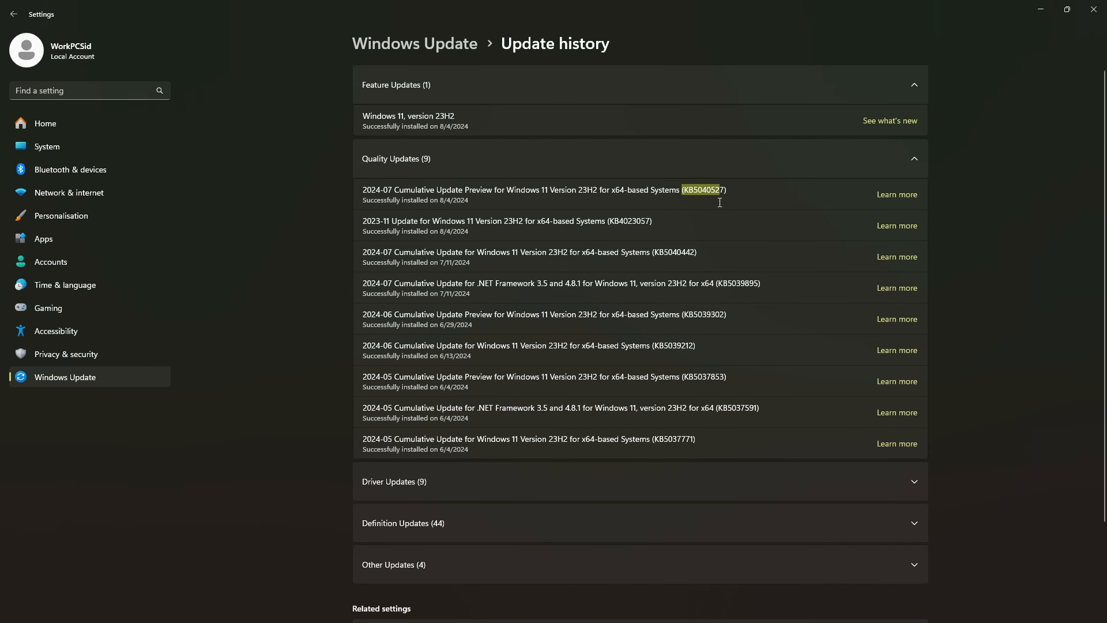